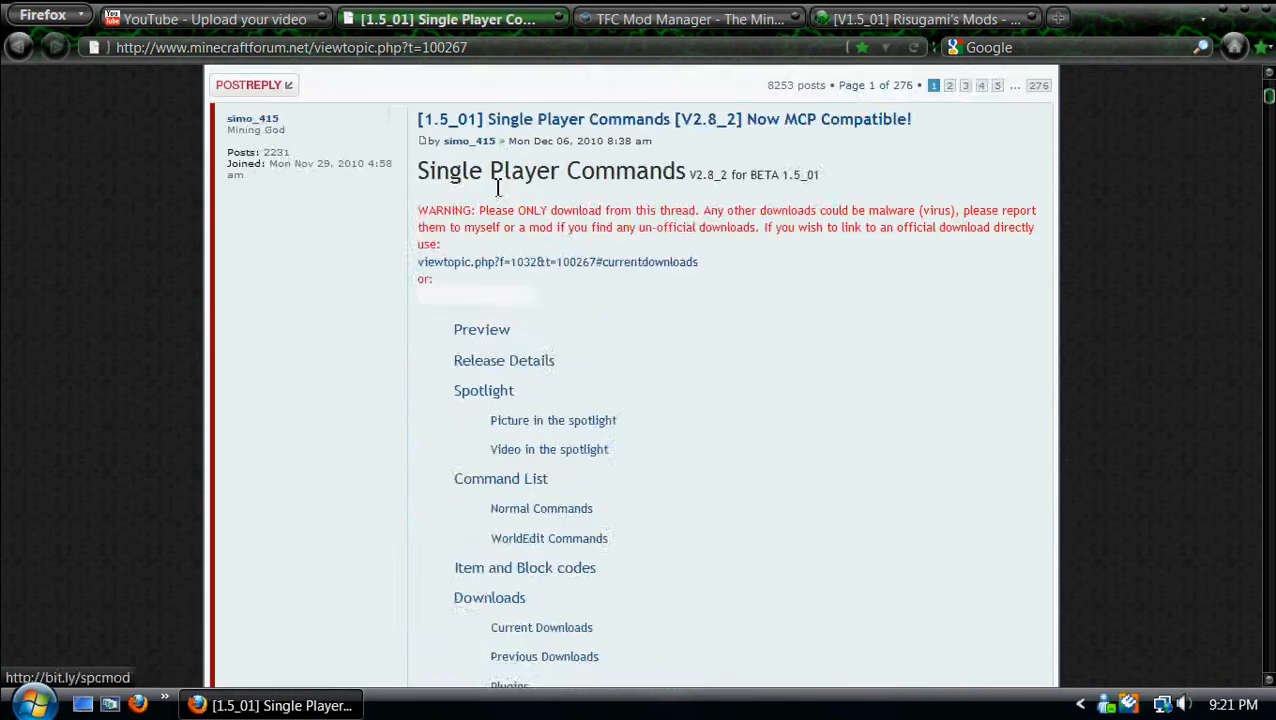
Skim the SPC thread, dismiss the slow-performance notice and glance at the TFC Mod Manager and Risugami tabs.
scroll("up", 3)
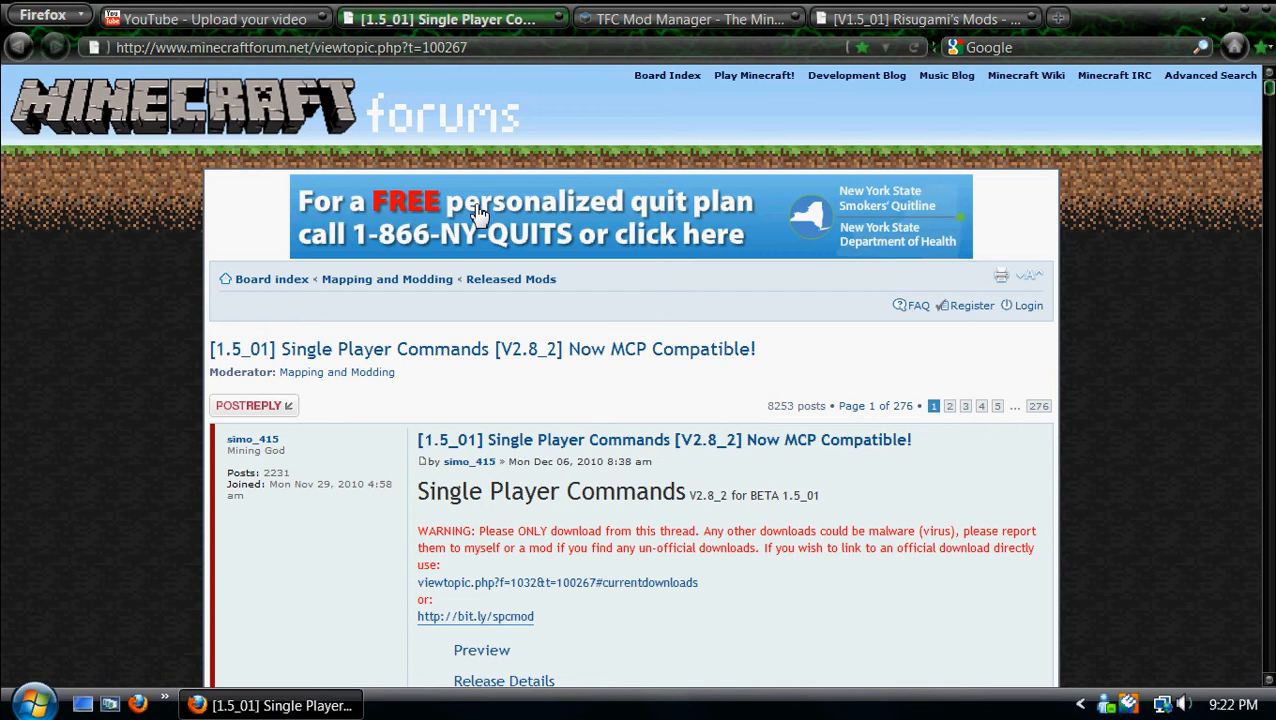
mouse_move(578, 456)
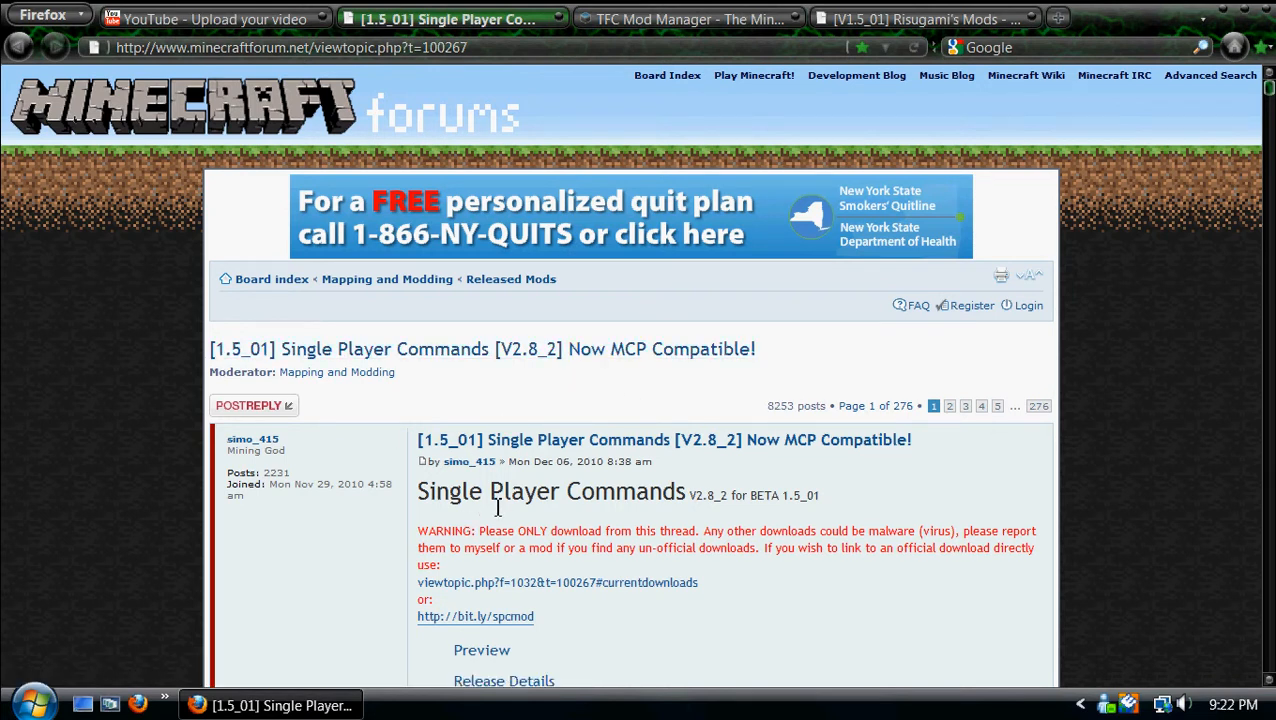
mouse_move(464, 536)
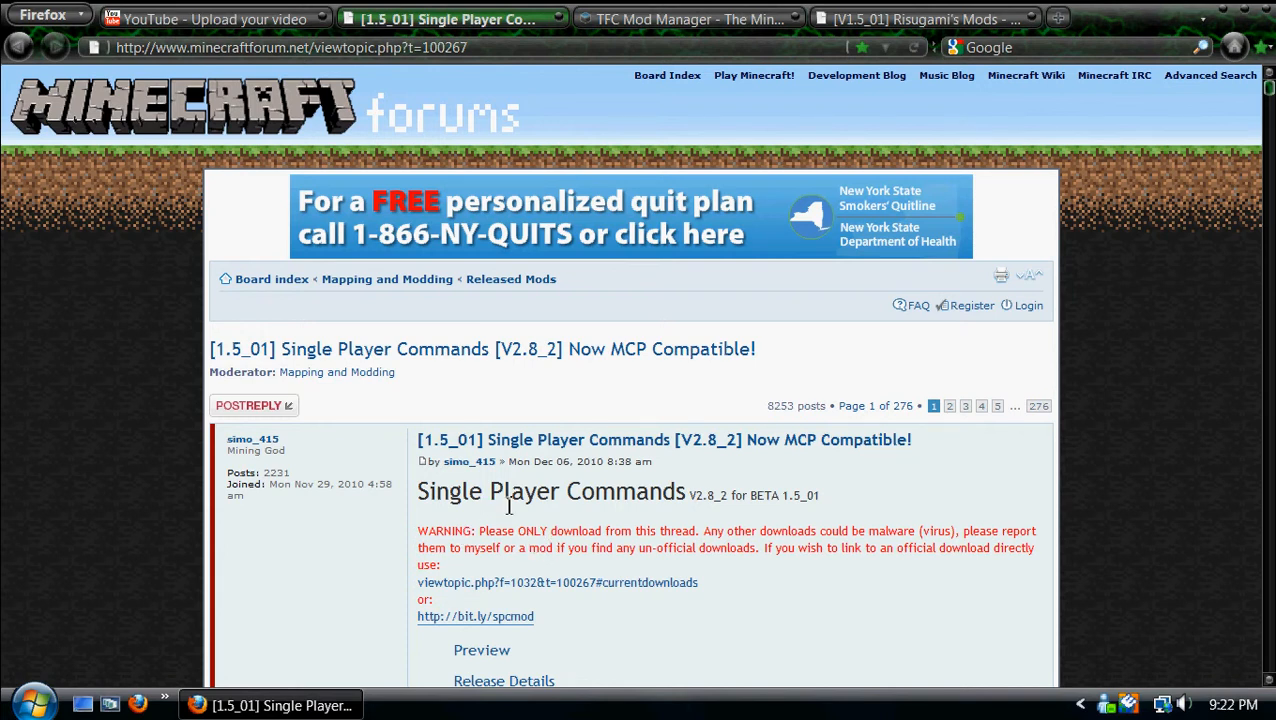
mouse_move(600, 524)
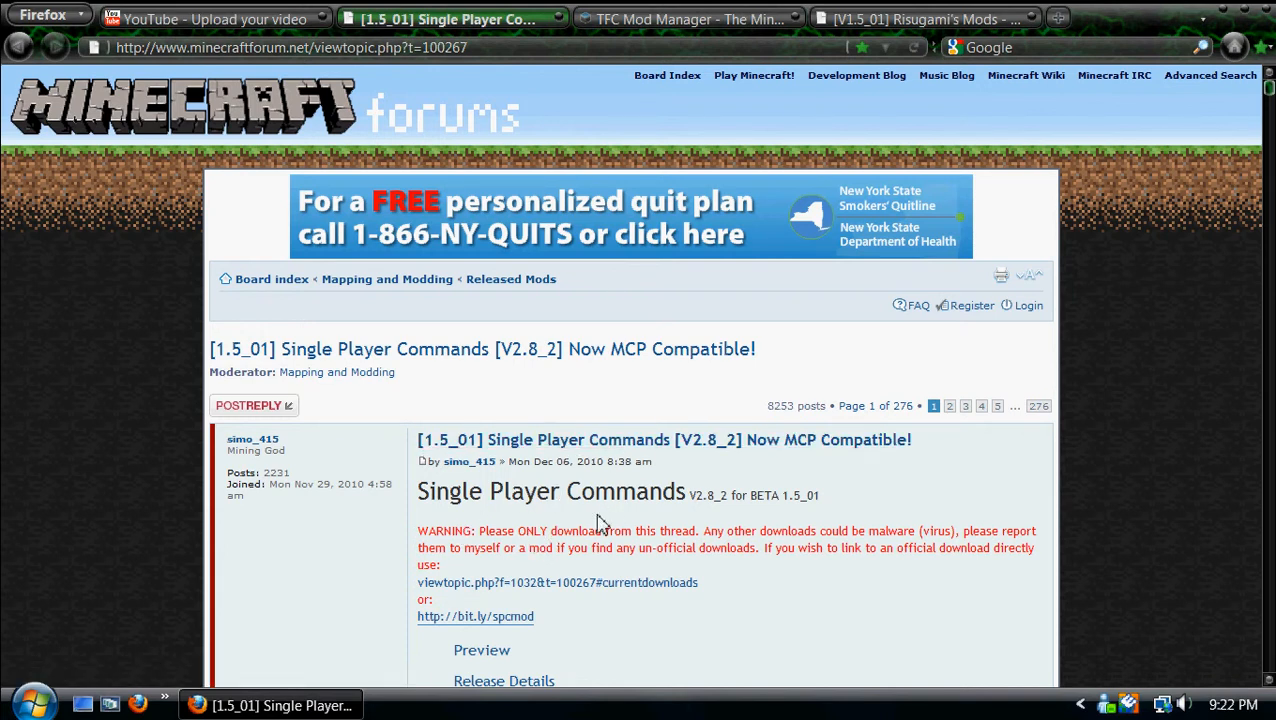
scroll("down", 3)
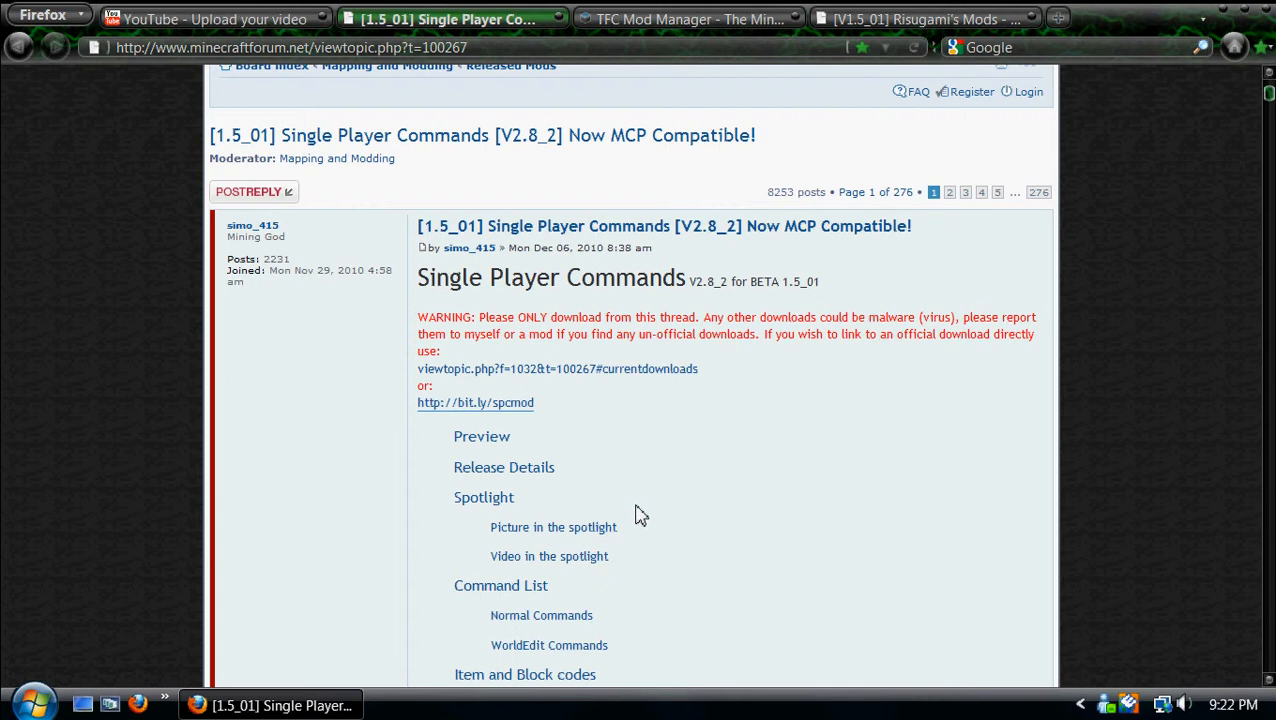
mouse_move(652, 480)
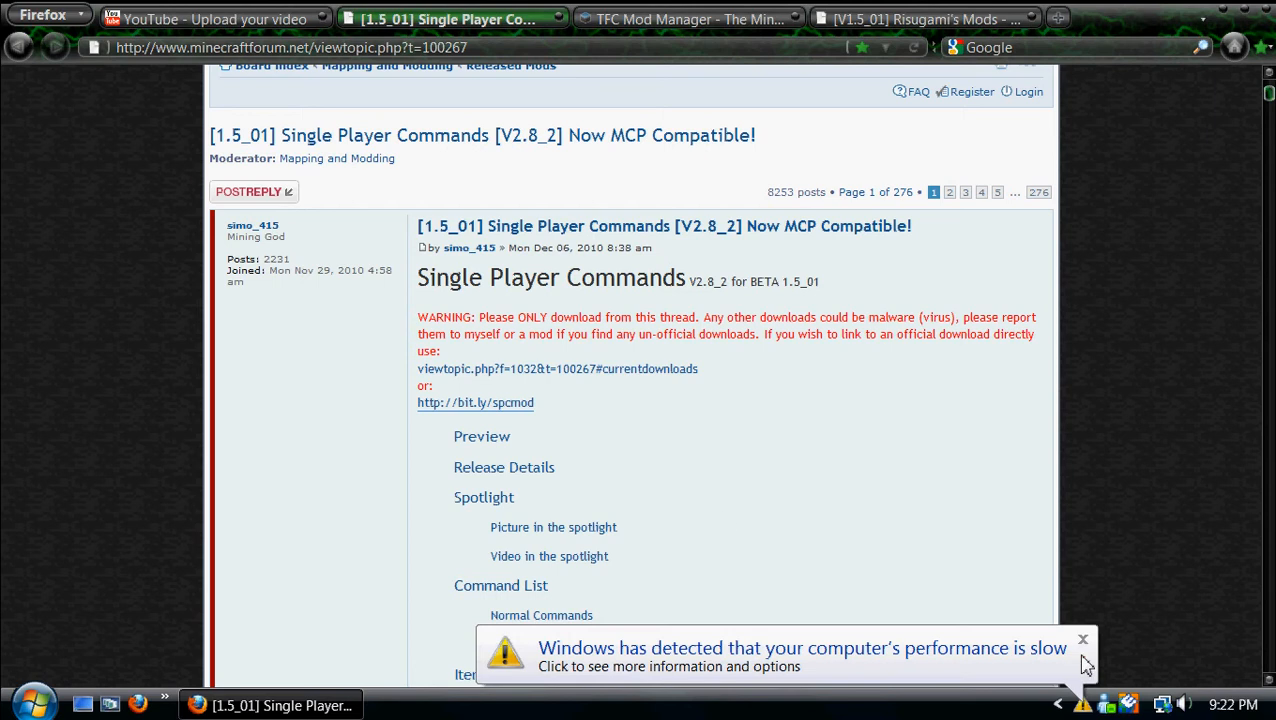
left_click(1084, 638)
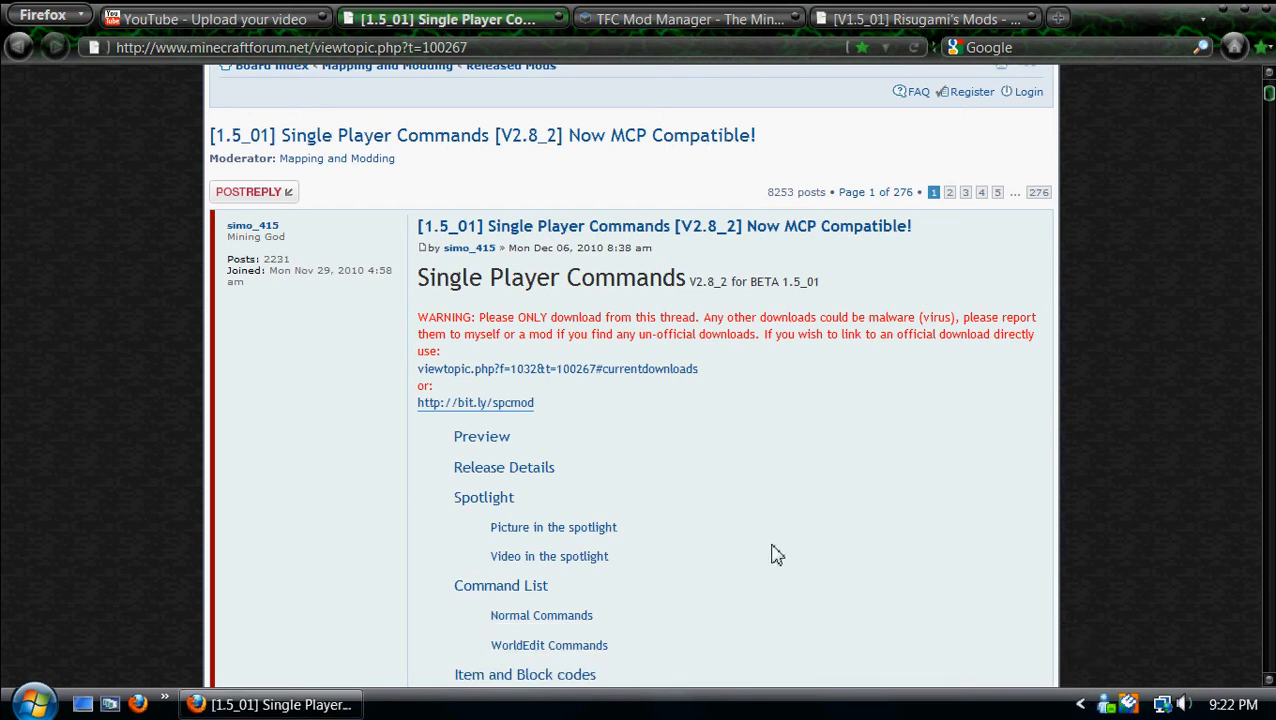
mouse_move(898, 104)
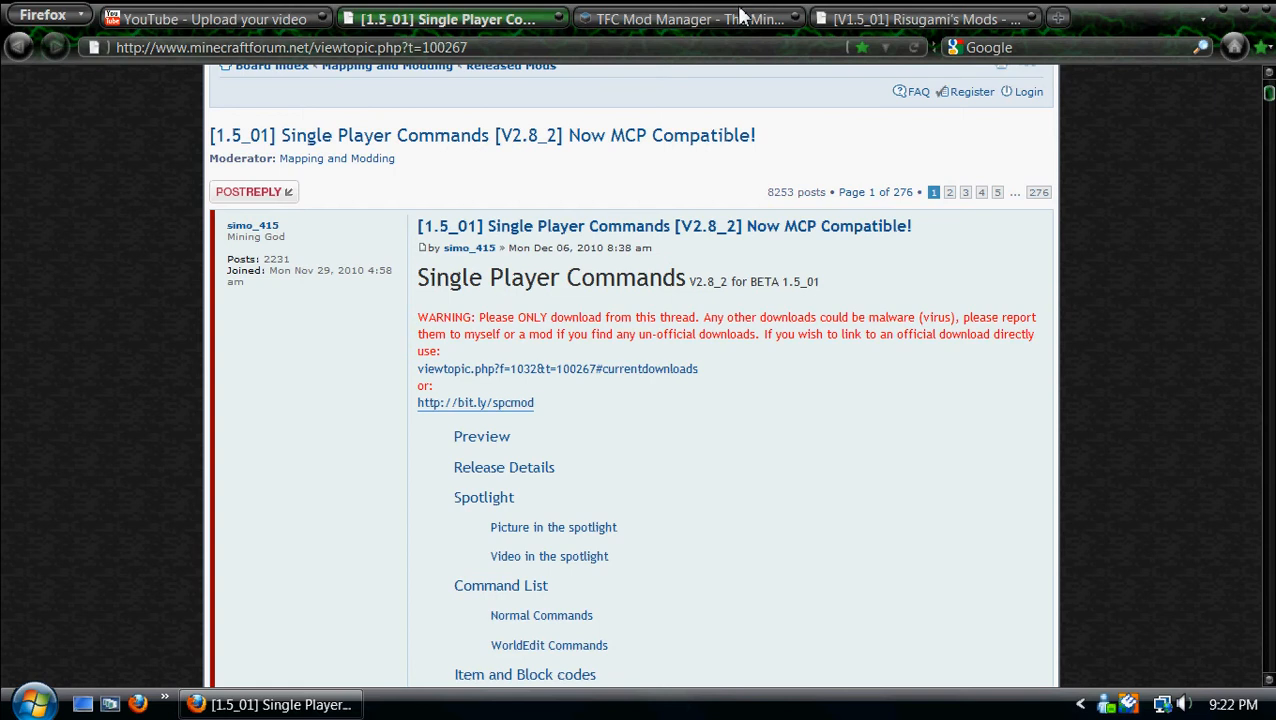
left_click(688, 18)
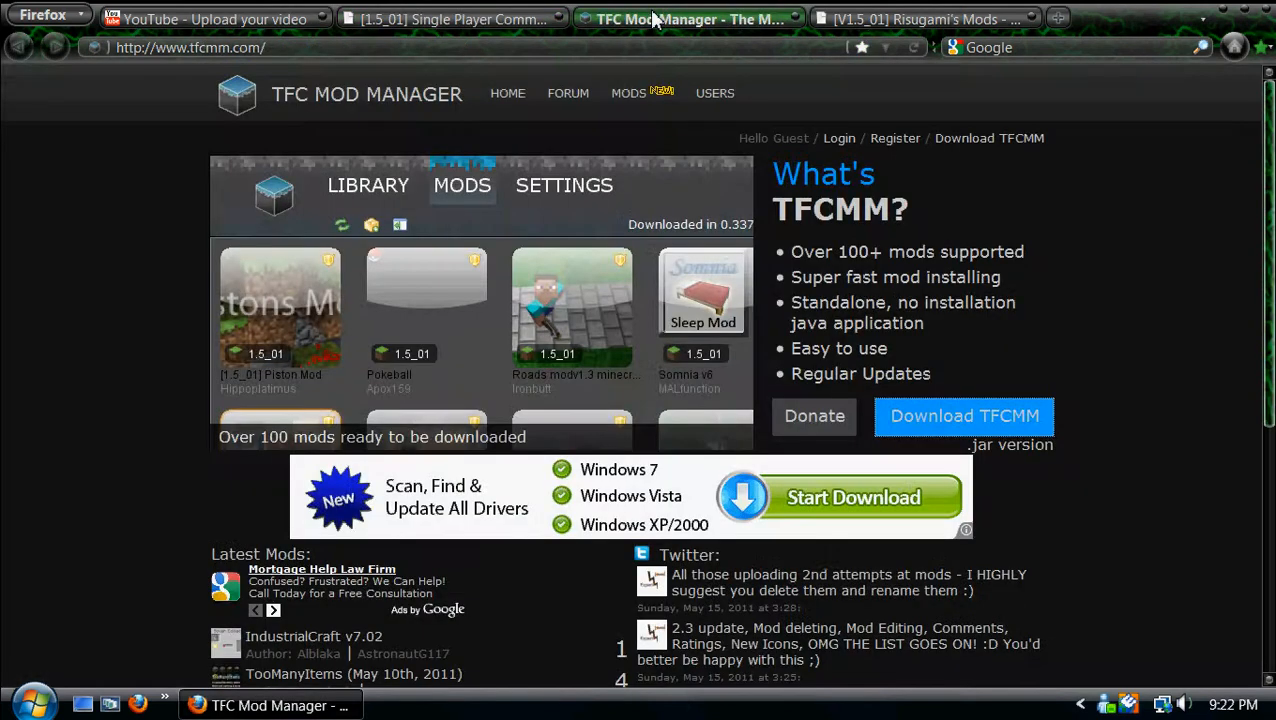
left_click(920, 18)
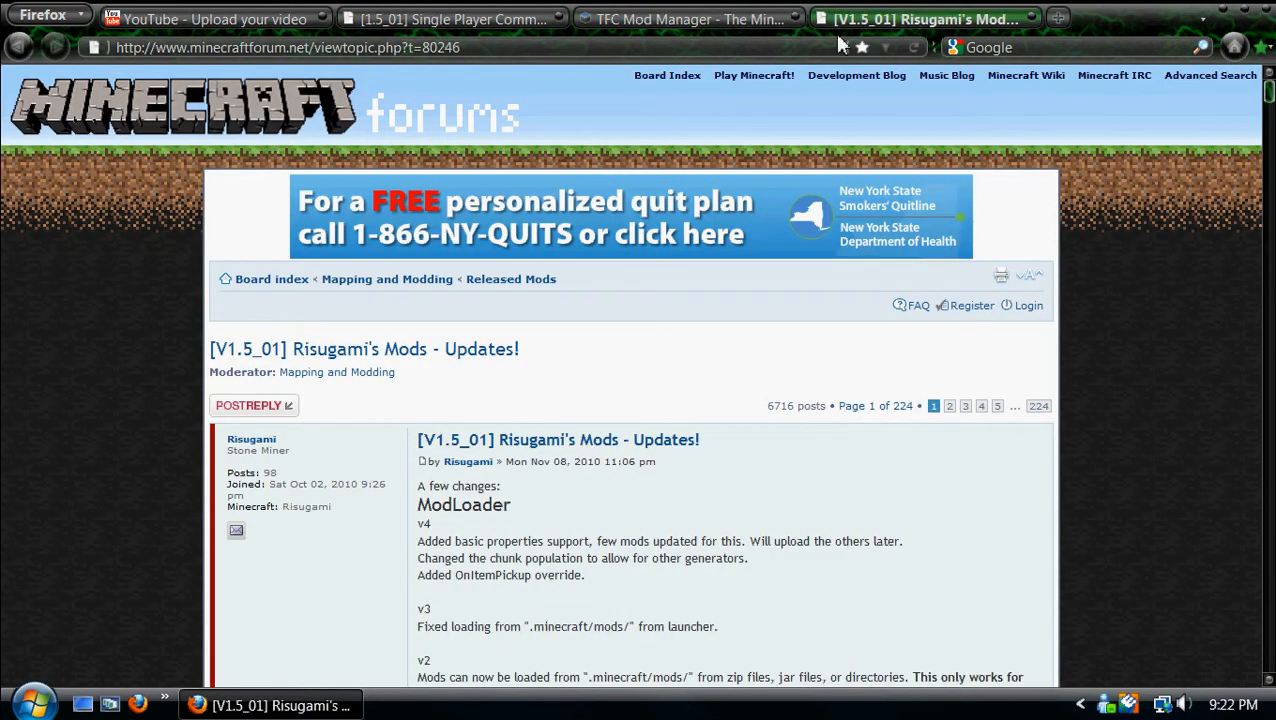
left_click(450, 18)
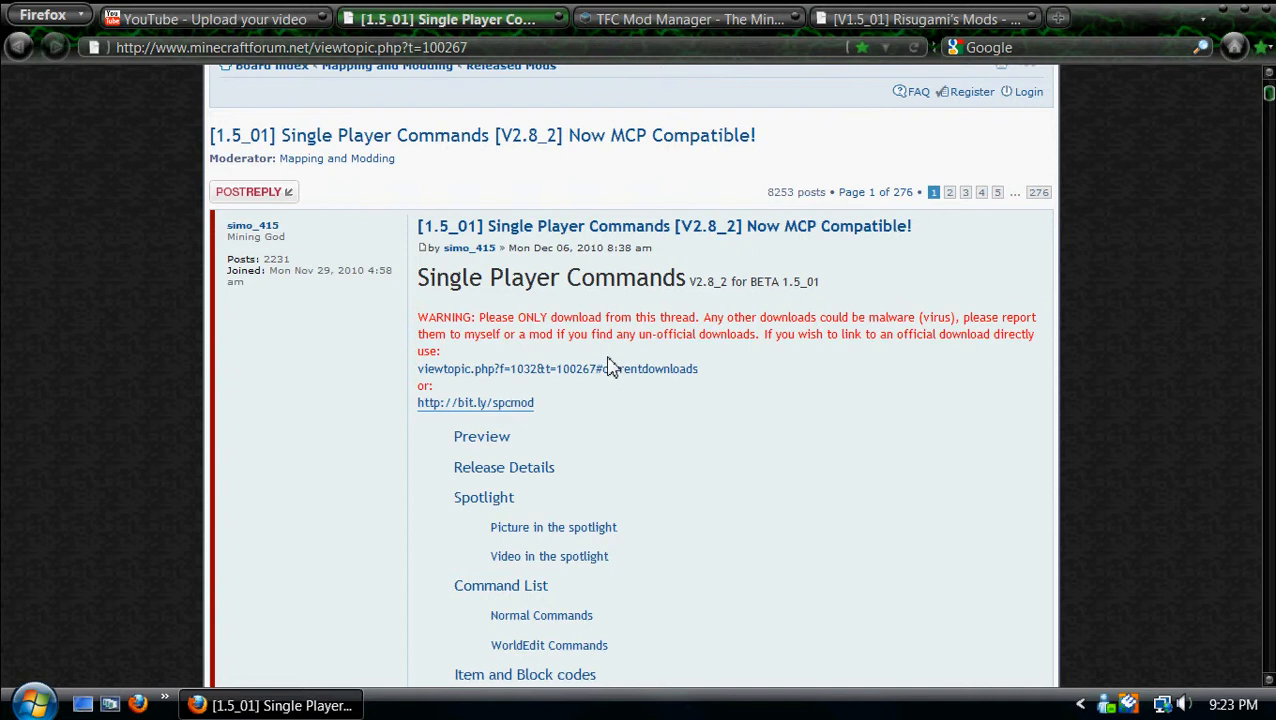
Jump to the SPC current downloads section and read through the release notes.
scroll("down", 3)
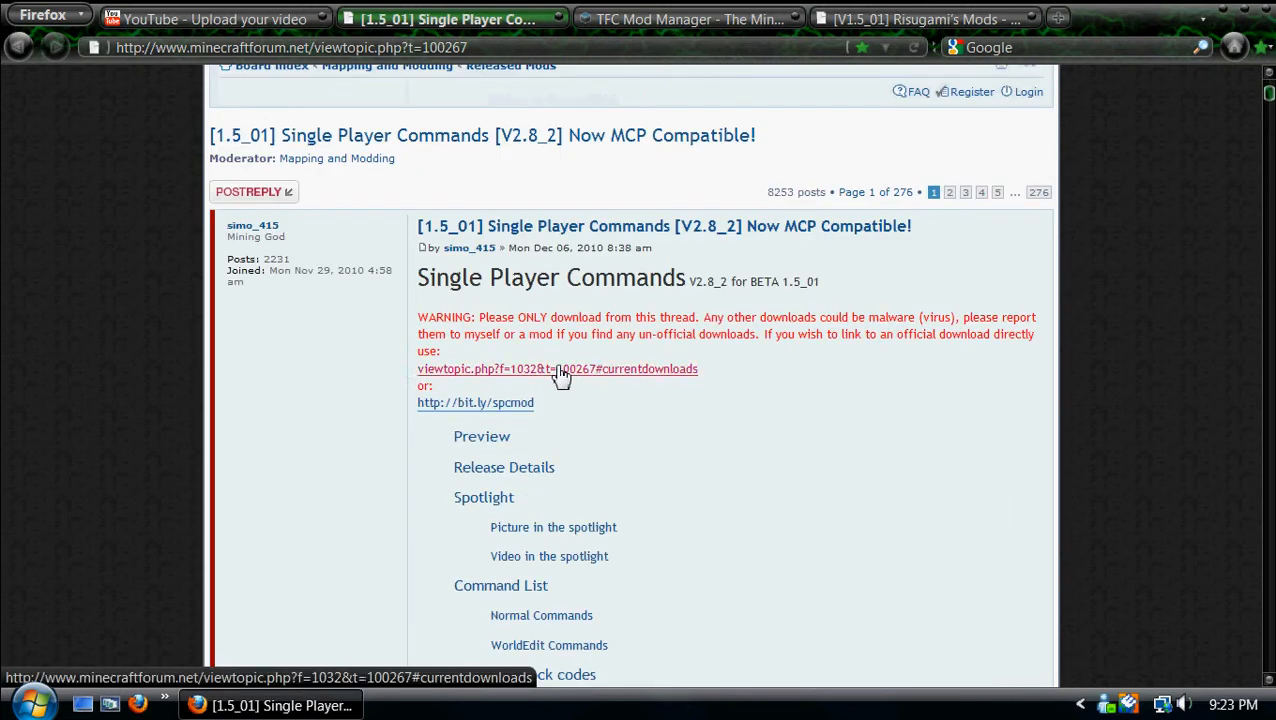
left_click(556, 368)
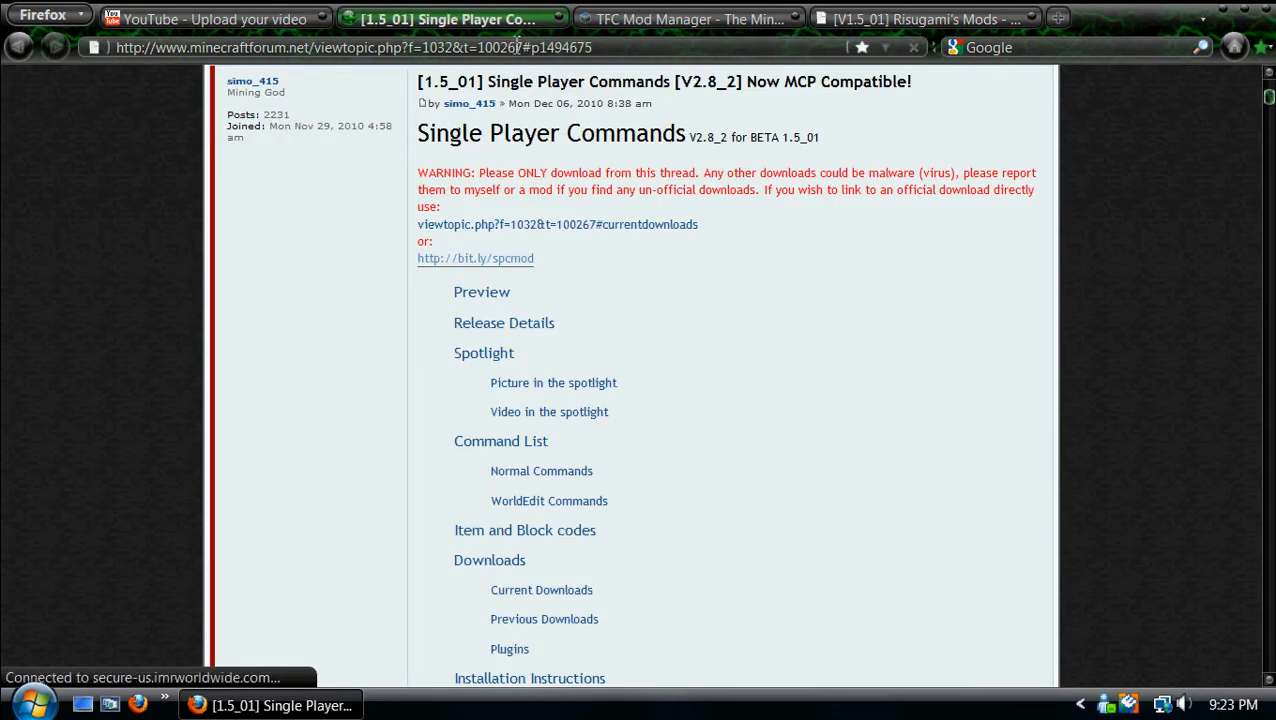
scroll("down", 3)
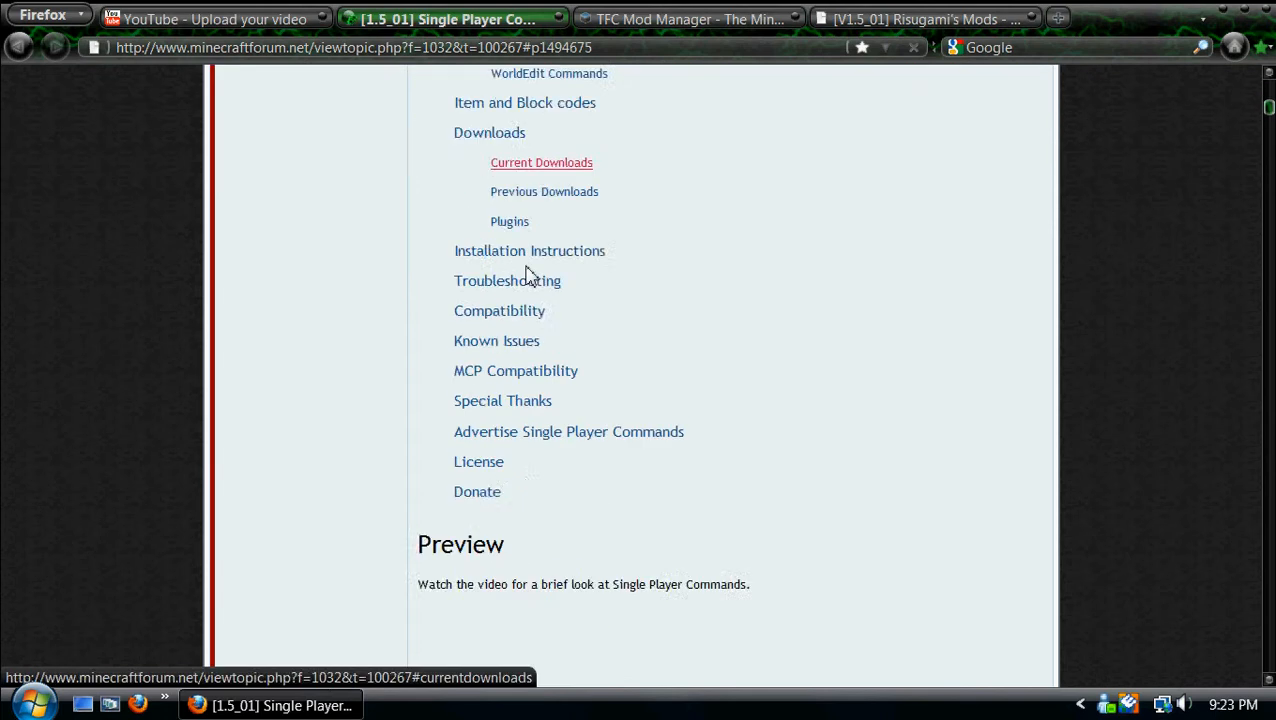
scroll("down", 3)
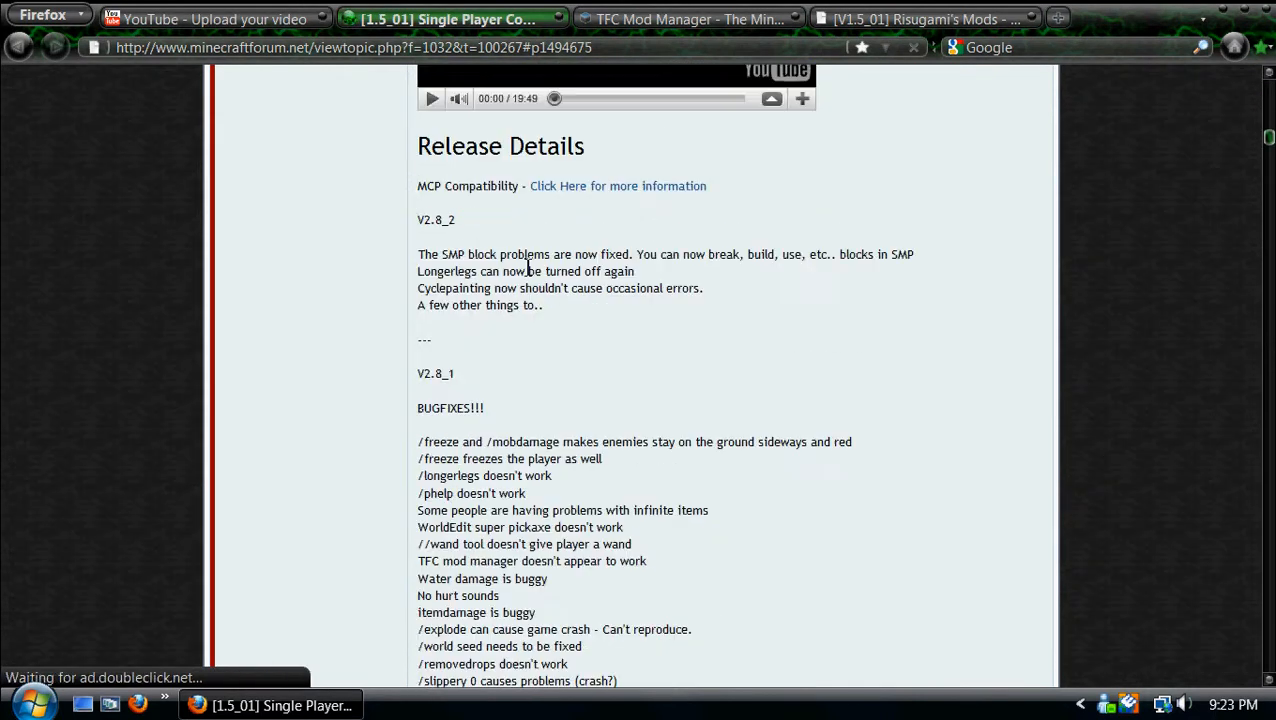
scroll("down", 3)
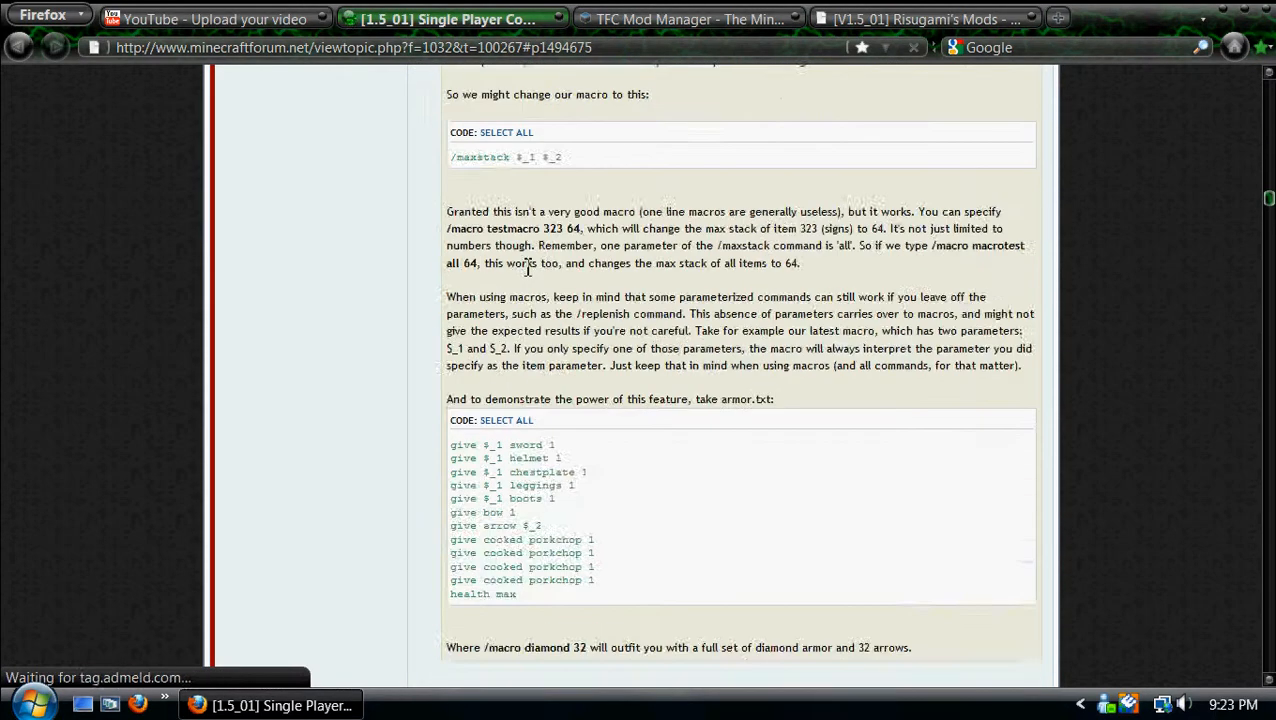
scroll("down", 3)
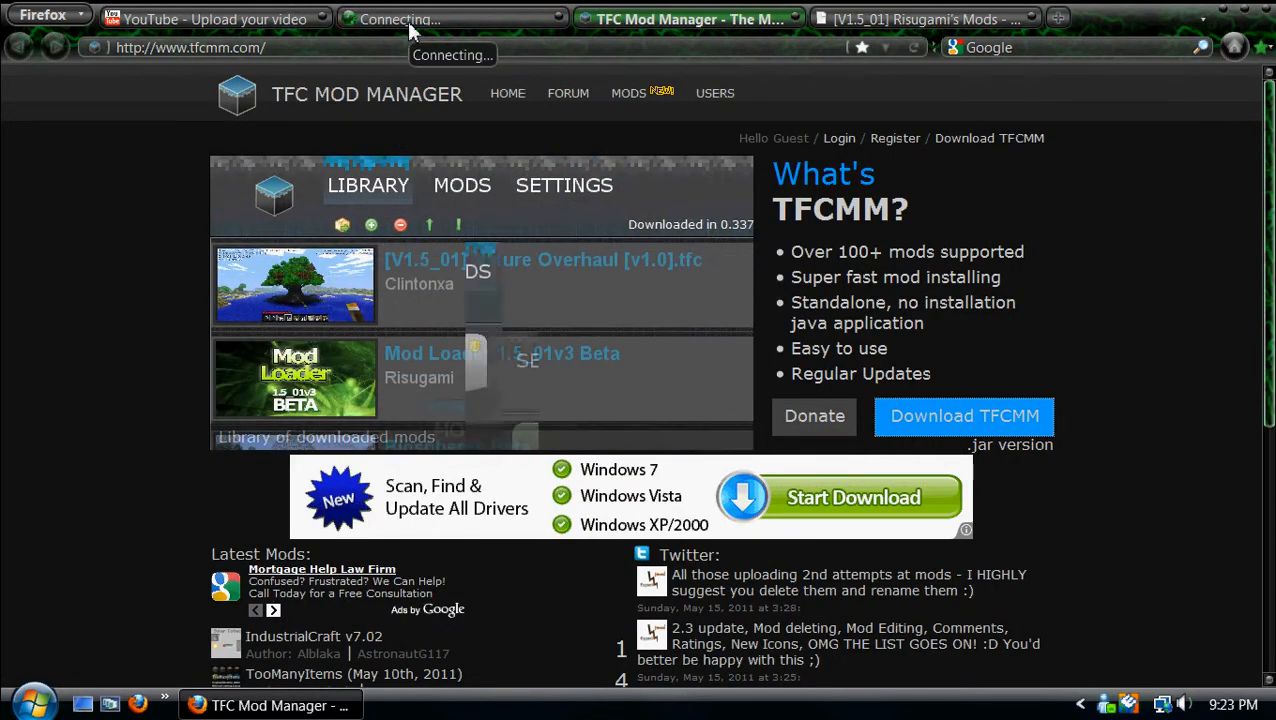
Start downloading the TFC Mod Manager program from tfcmm.com.
left_click(462, 184)
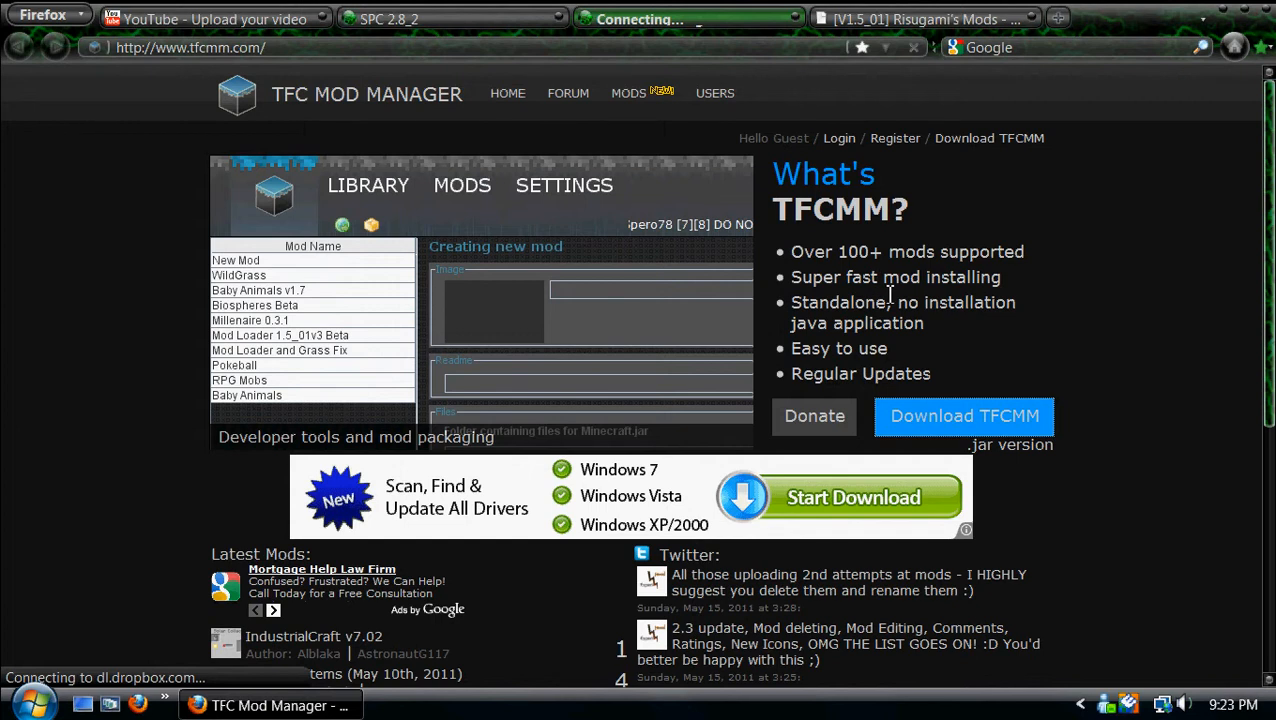
mouse_move(1004, 414)
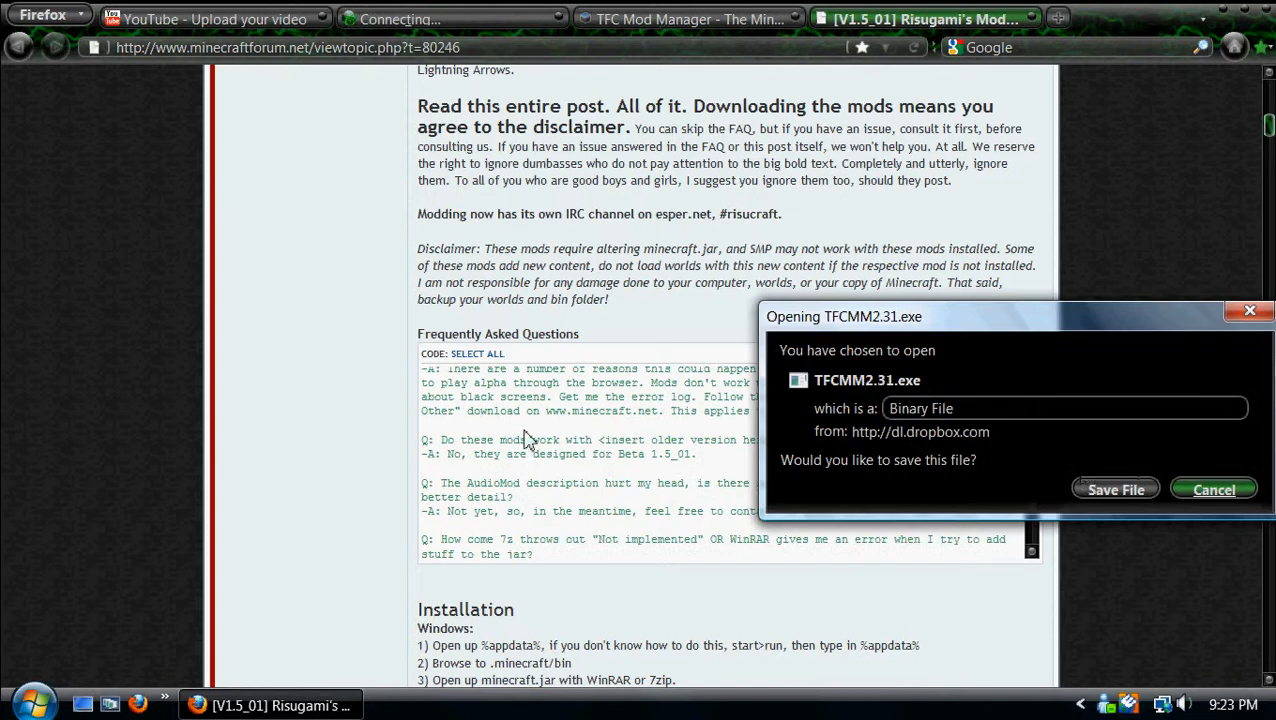
Save TFCMM2.31.exe and the Single Player Commands zip, then download ModLoader Beta 1.5_01v4.
left_click(1116, 488)
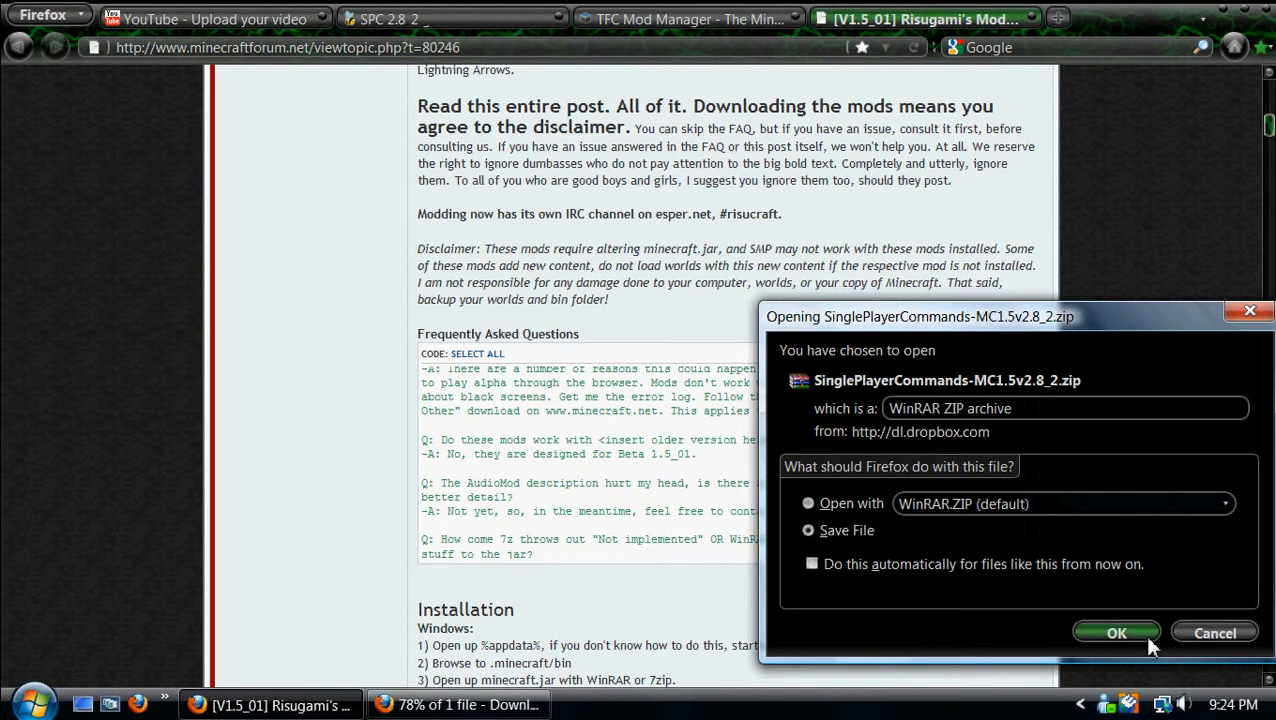
left_click(1116, 632)
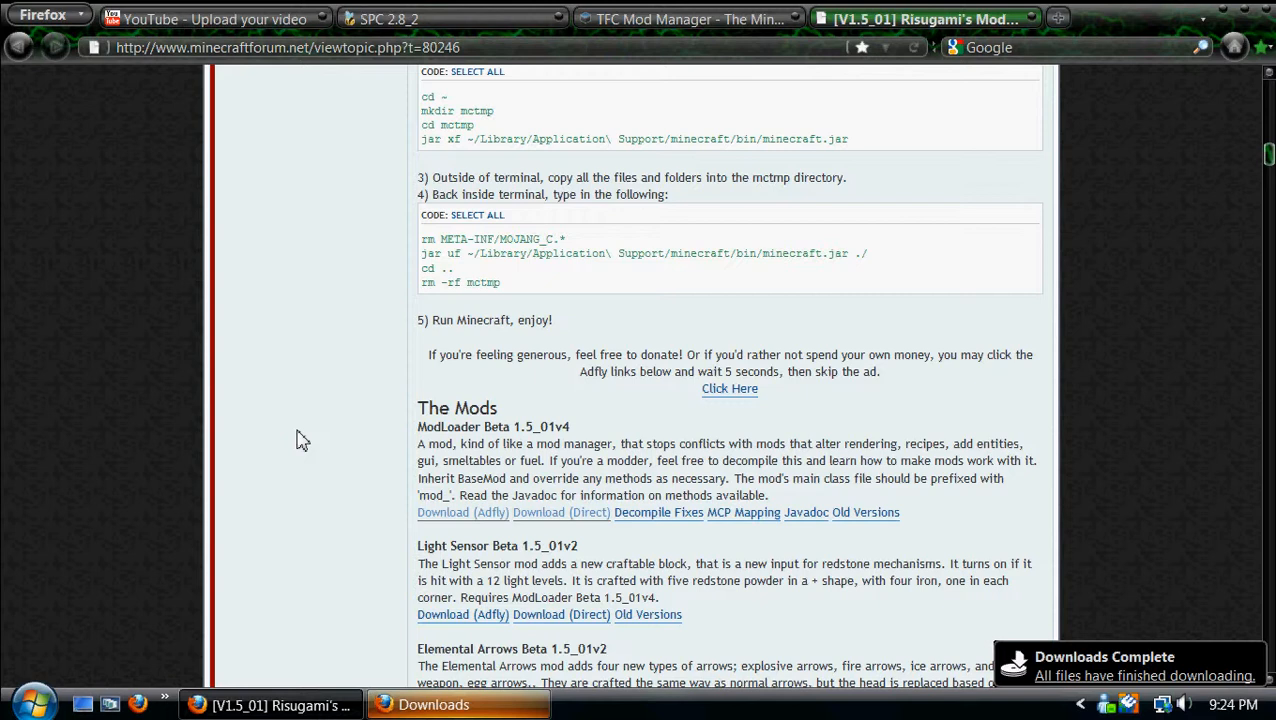
scroll("down", 3)
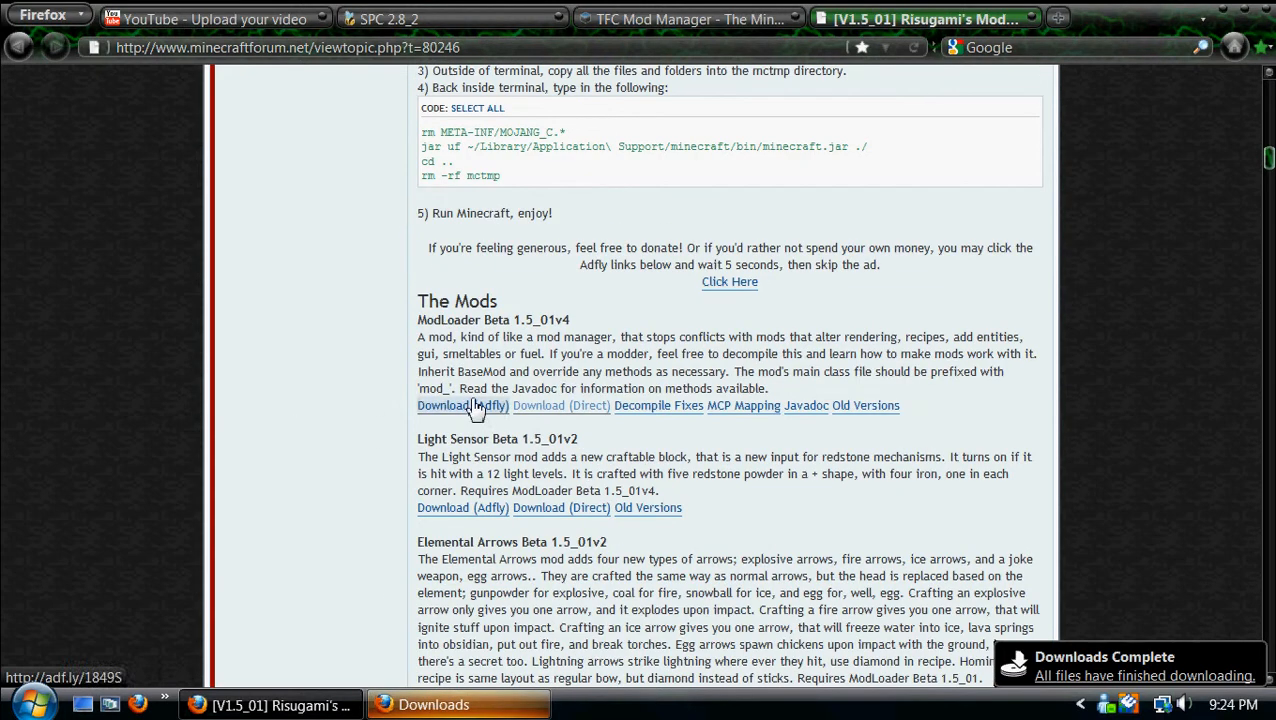
left_click(462, 404)
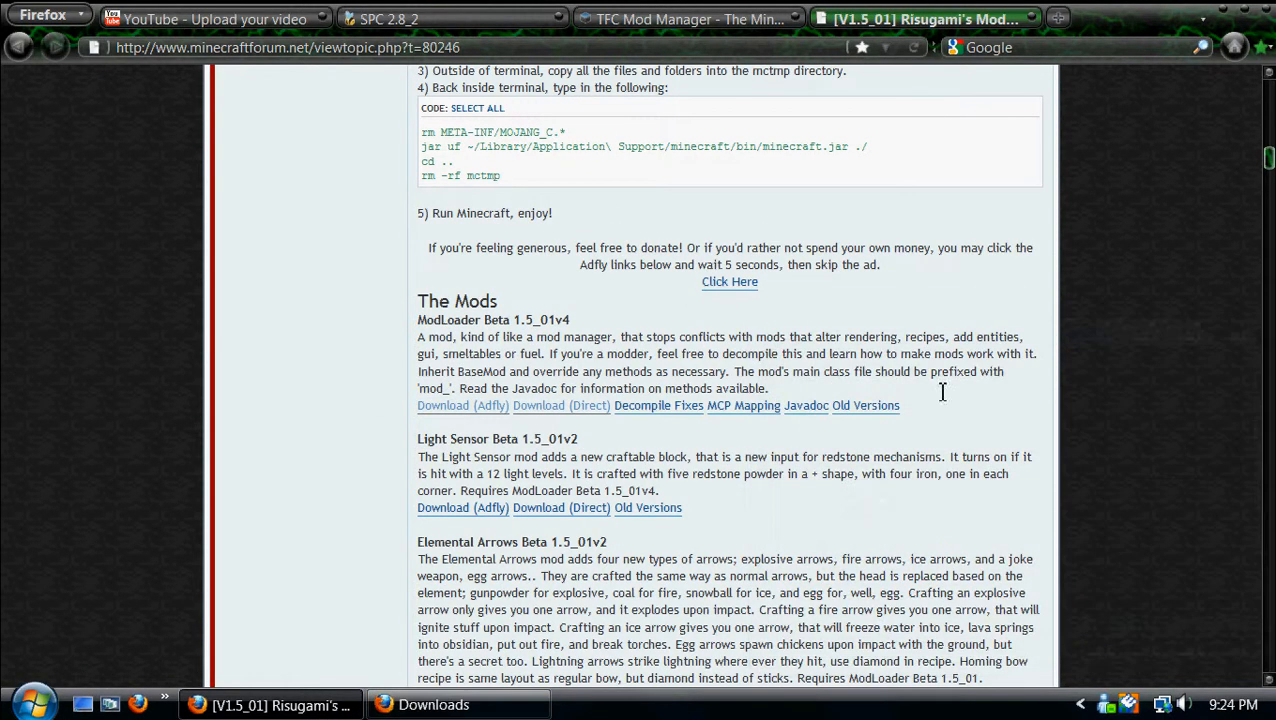
left_click(432, 704)
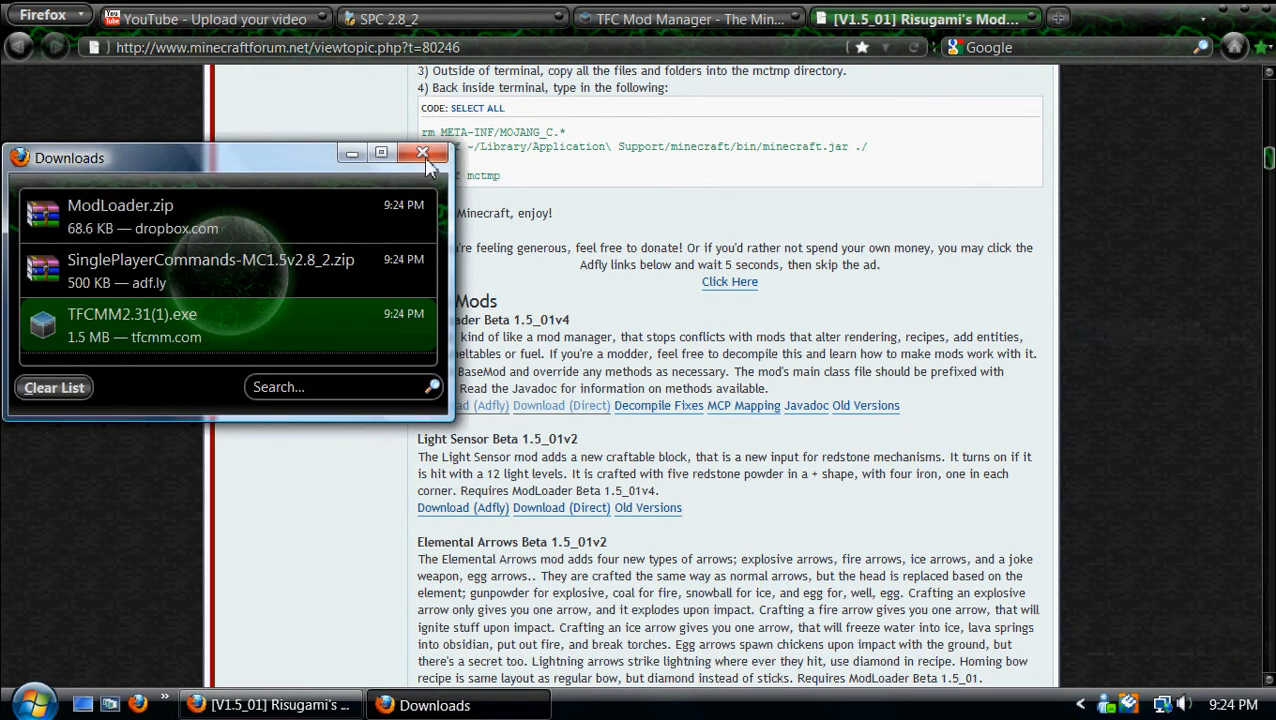
mouse_move(422, 178)
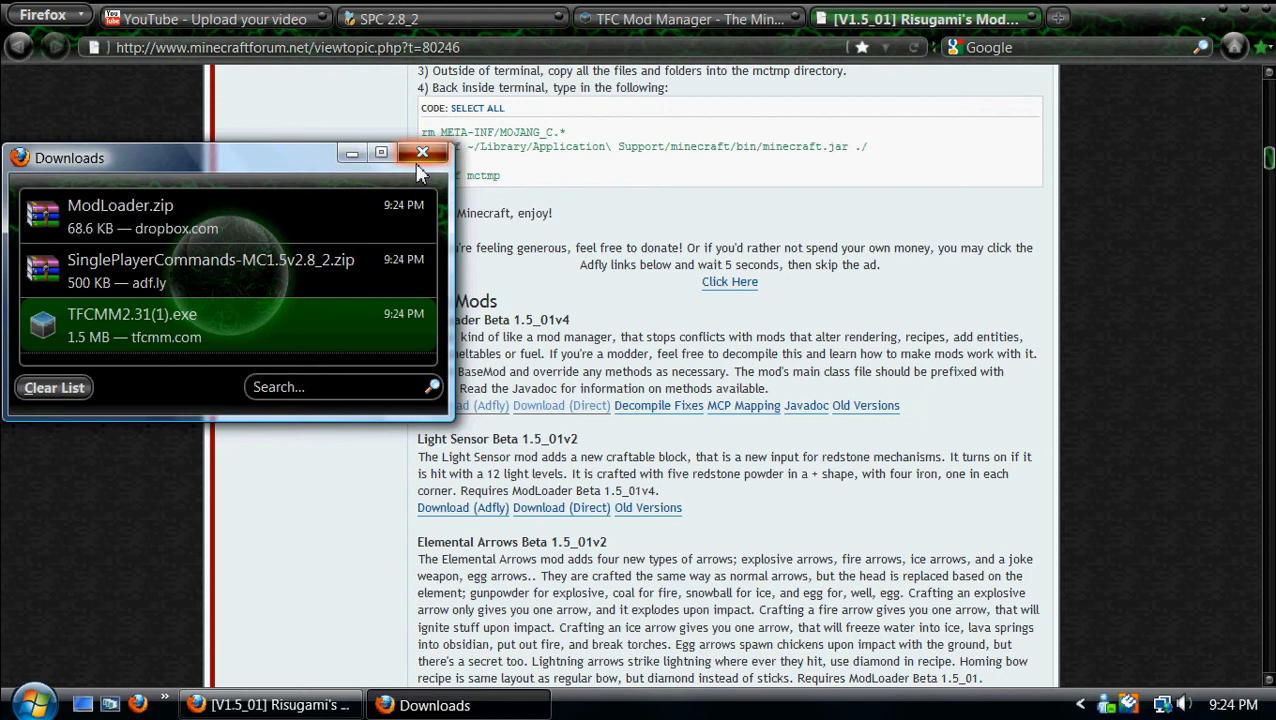
Close the finished Downloads window and minimize Firefox to show the desktop.
left_click(422, 152)
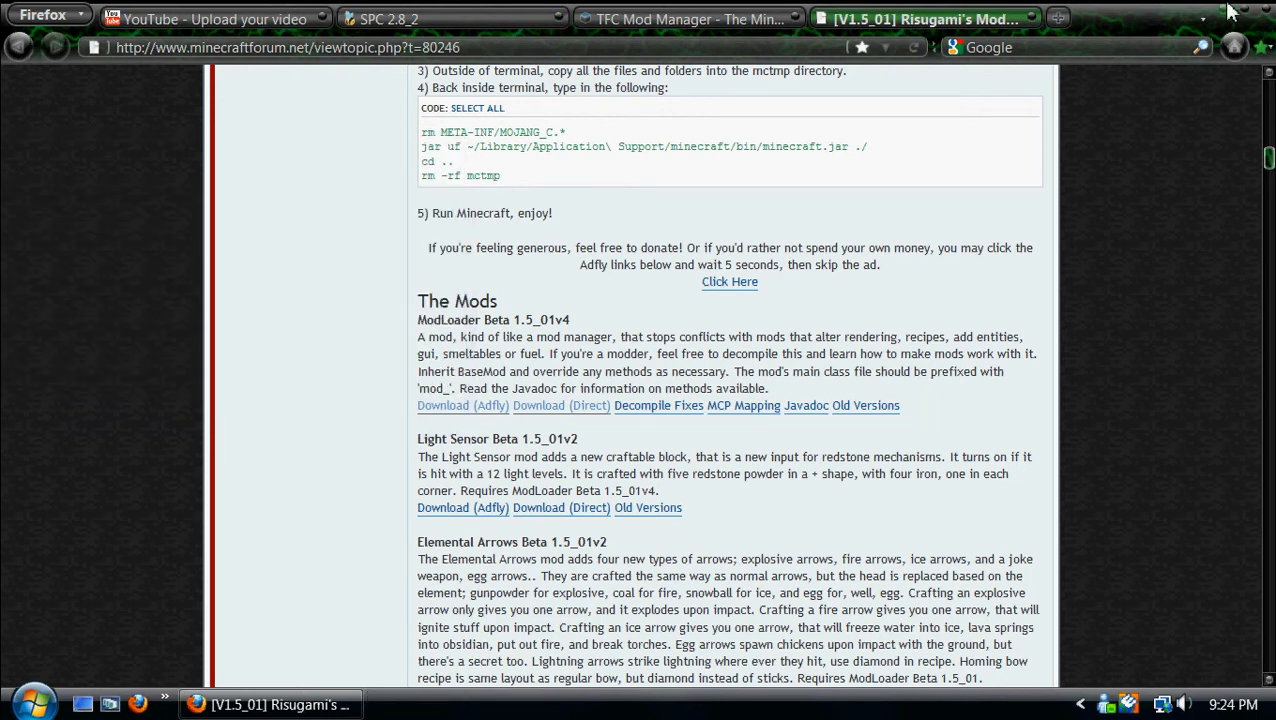
left_click(1200, 20)
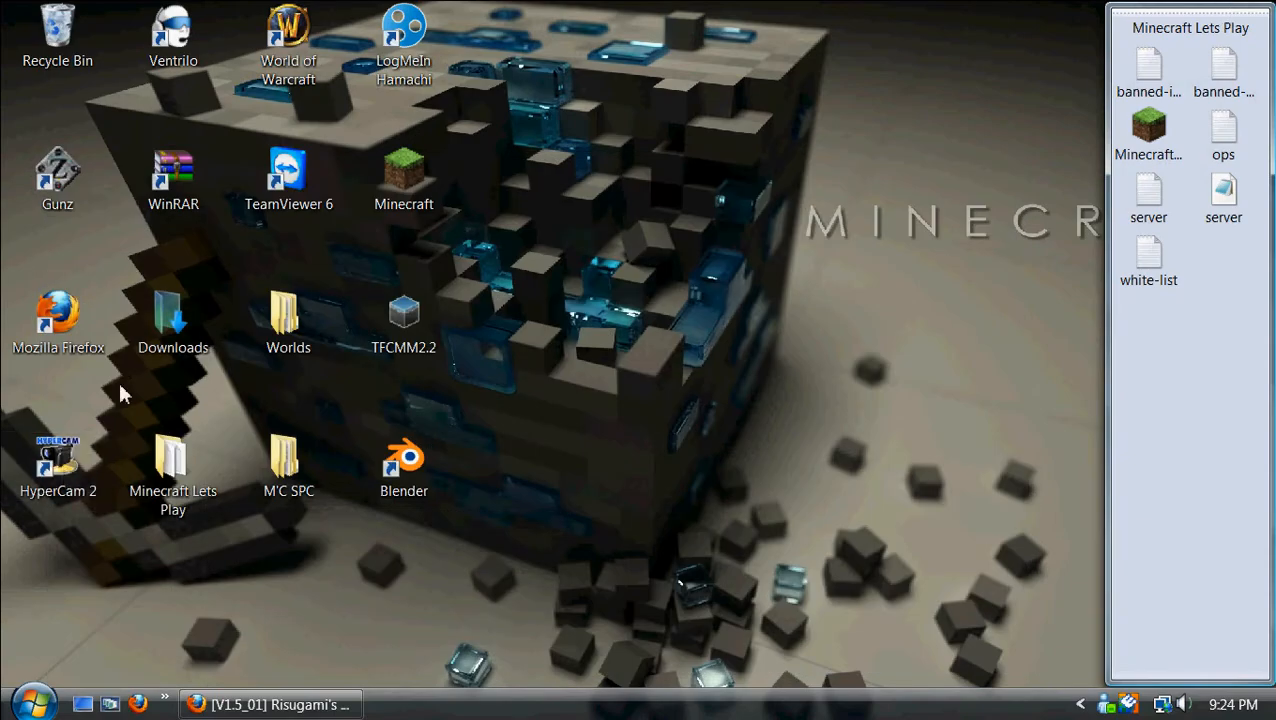
Run TFCMM2.31 from the Downloads folder, then launch Minecraft from the desktop shortcut.
double_click(174, 316)
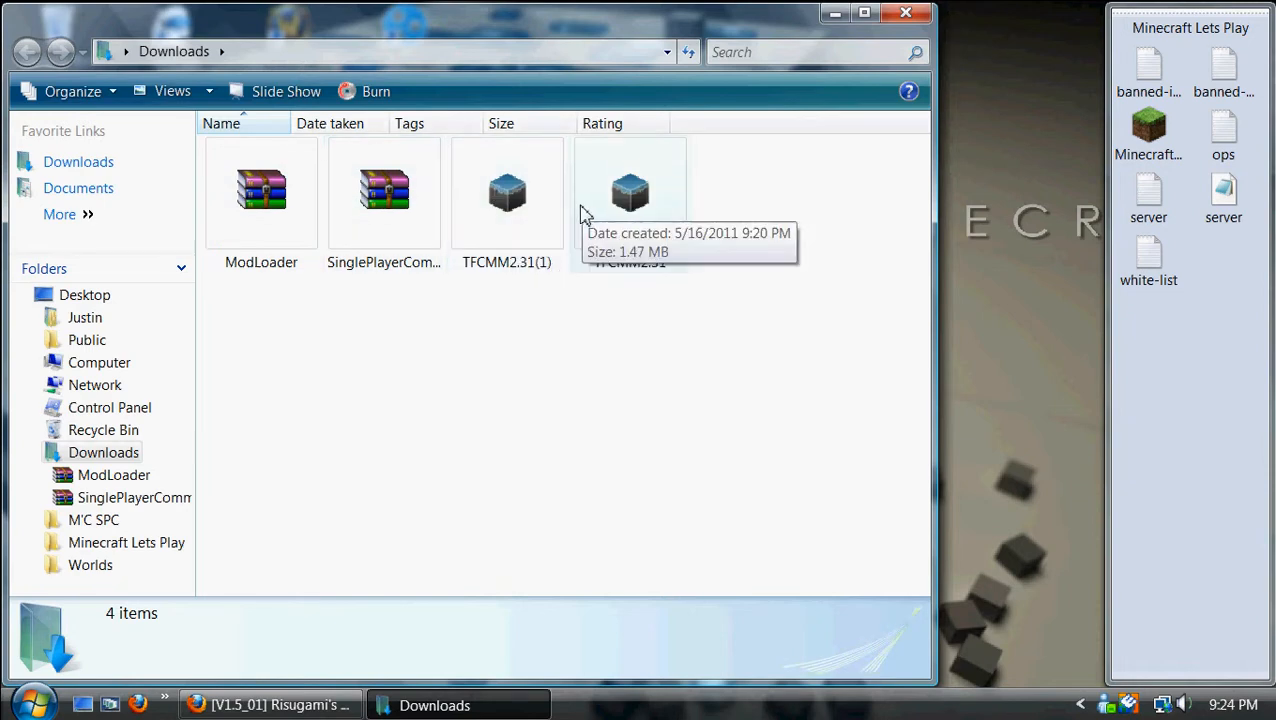
double_click(628, 192)
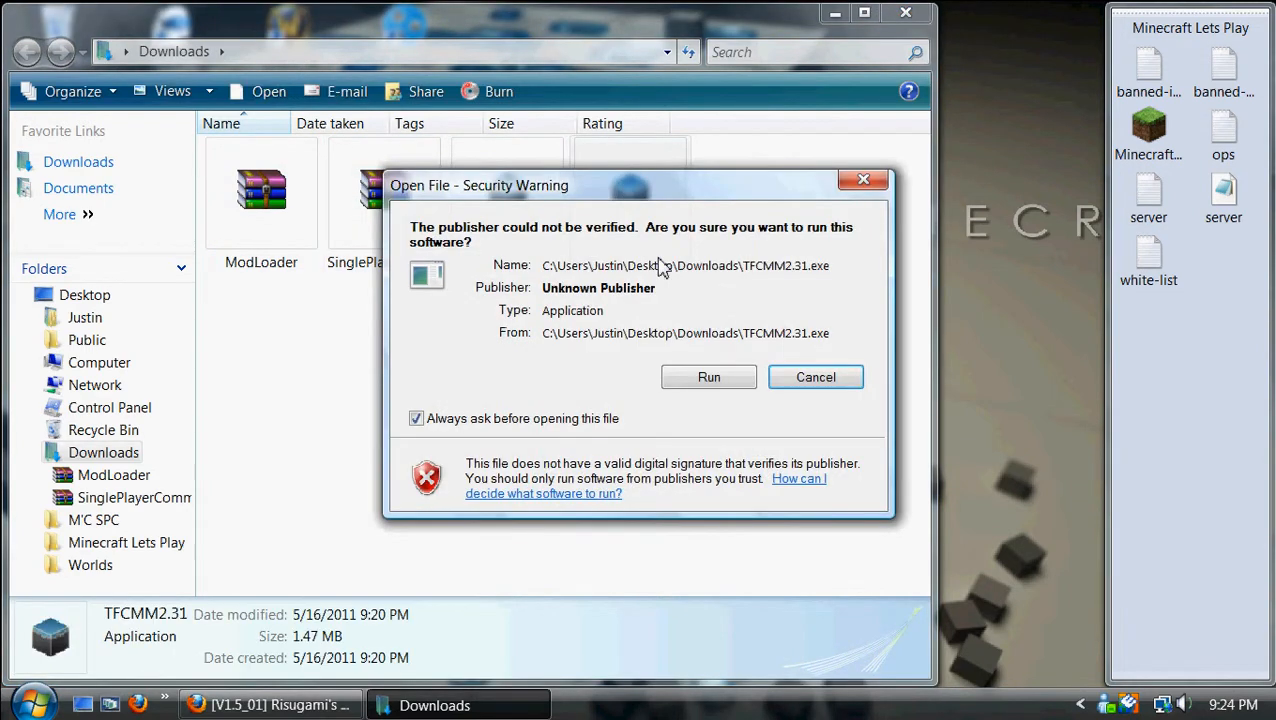
left_click(708, 376)
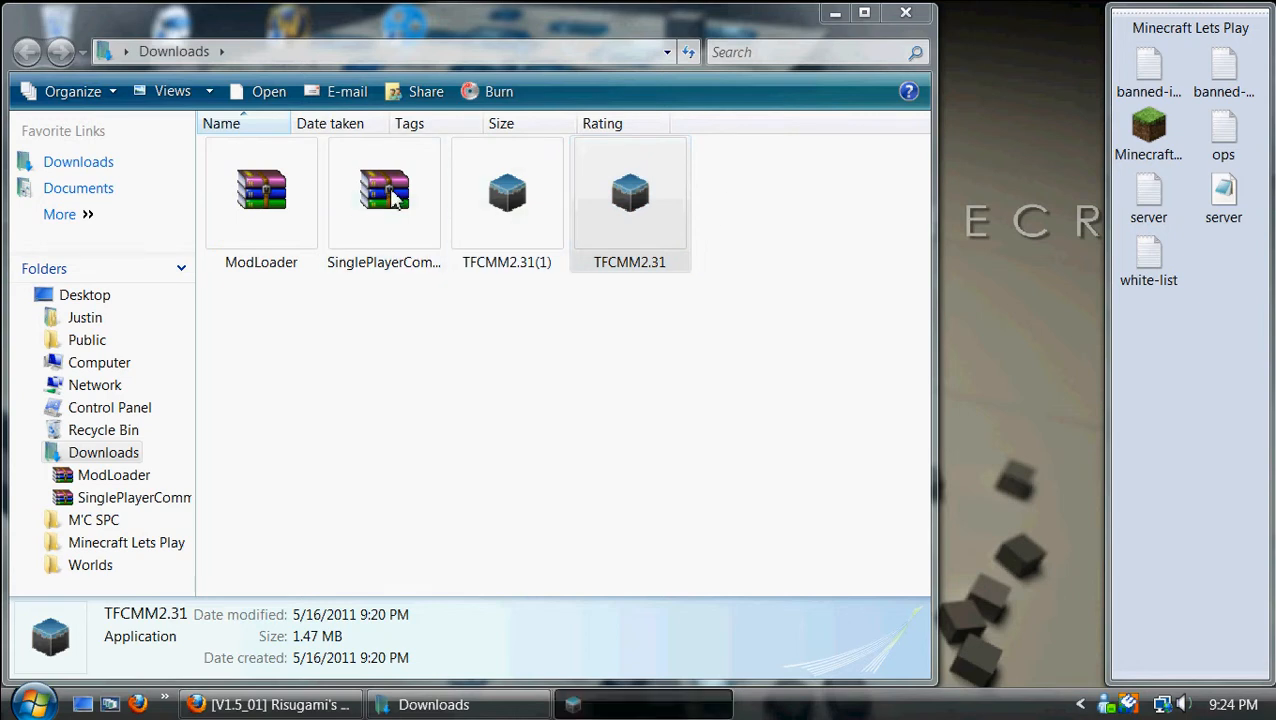
double_click(630, 192)
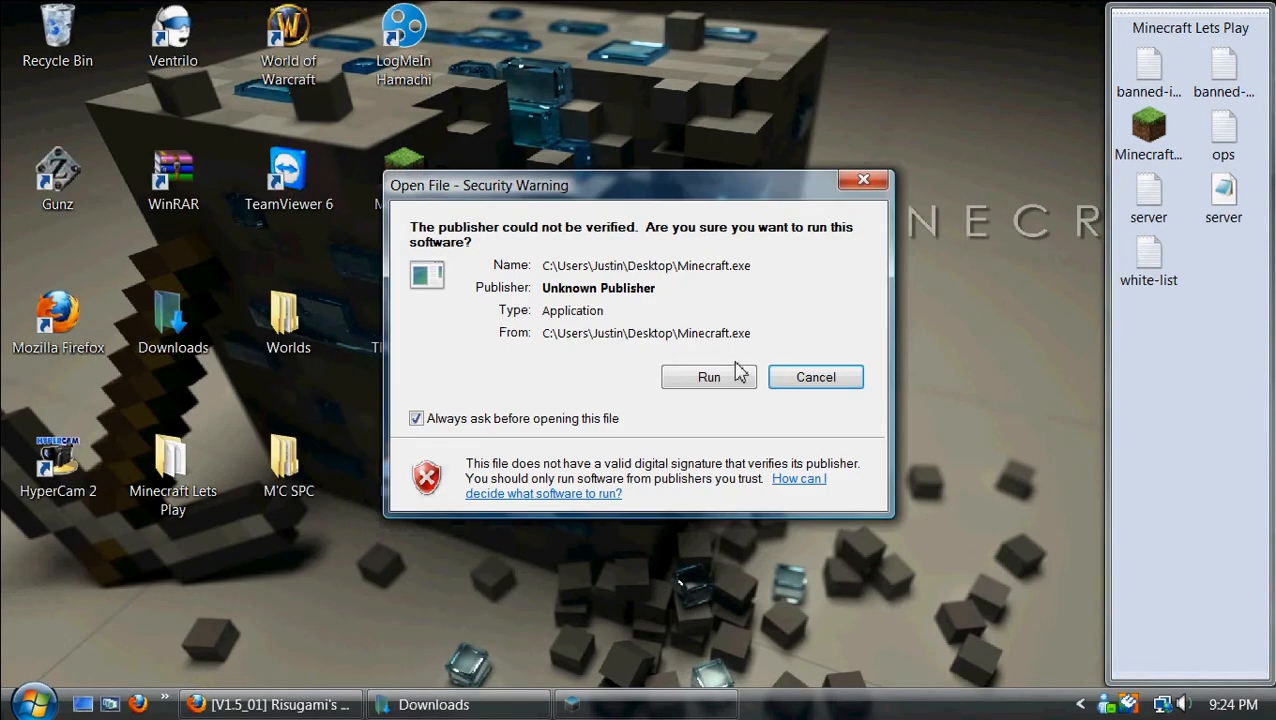
Run the Minecraft launcher and log in as 'amaryxi' to start the game.
left_click(708, 376)
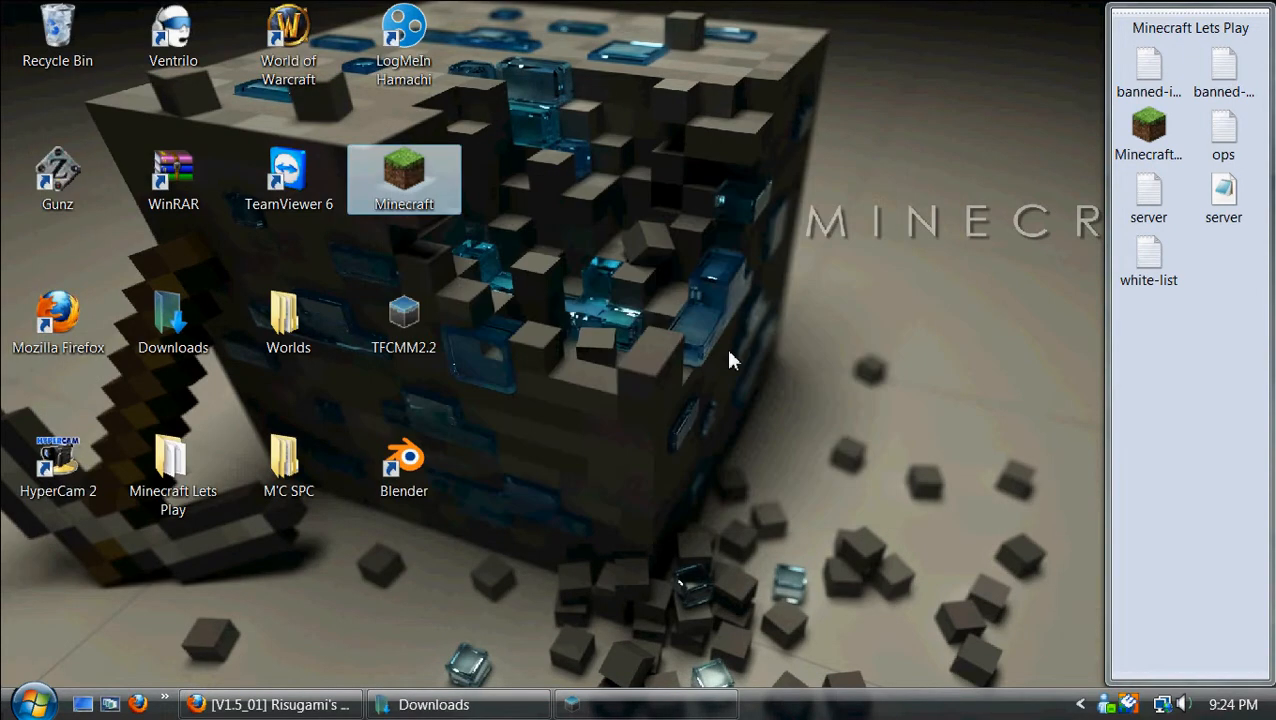
double_click(404, 178)
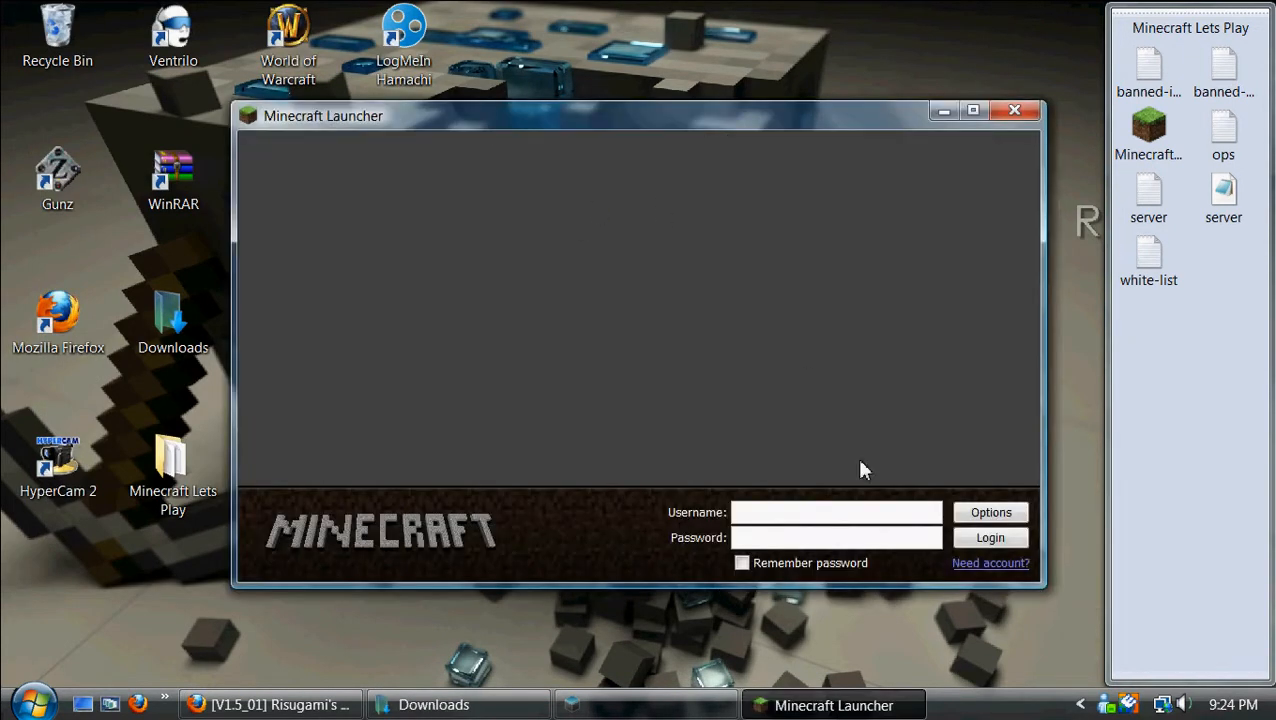
left_click(836, 512)
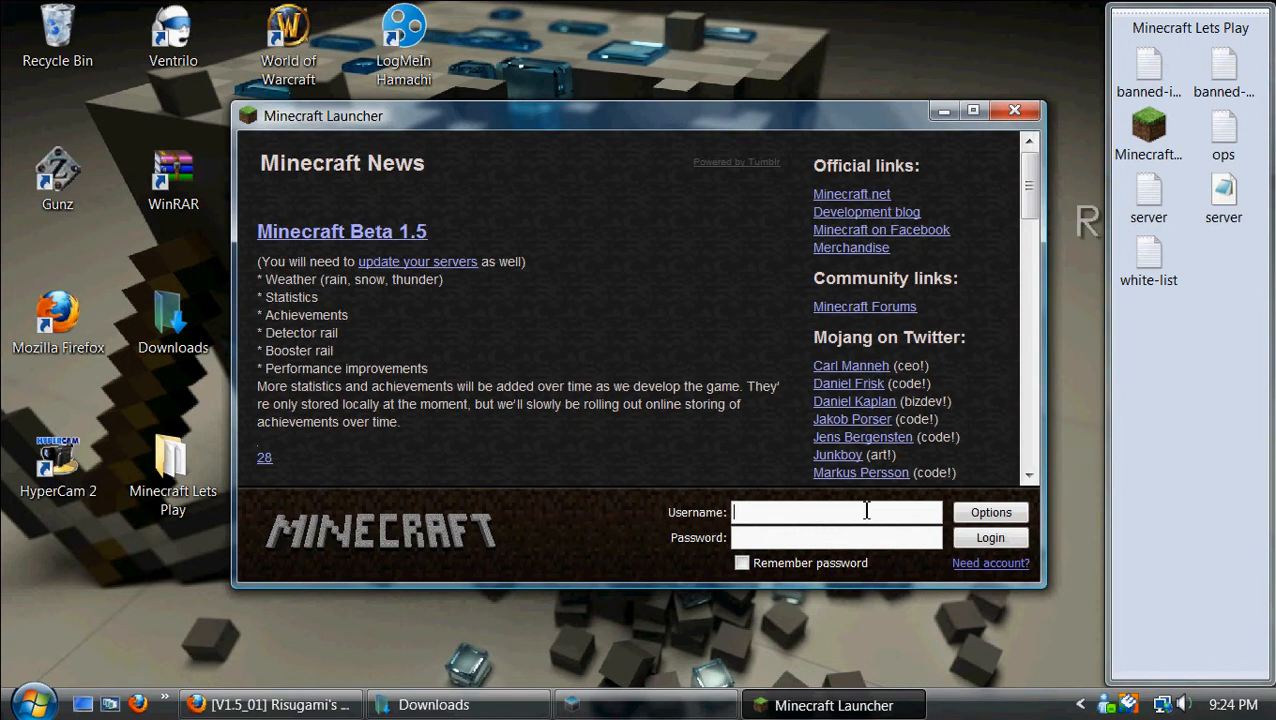
type("amaryxi")
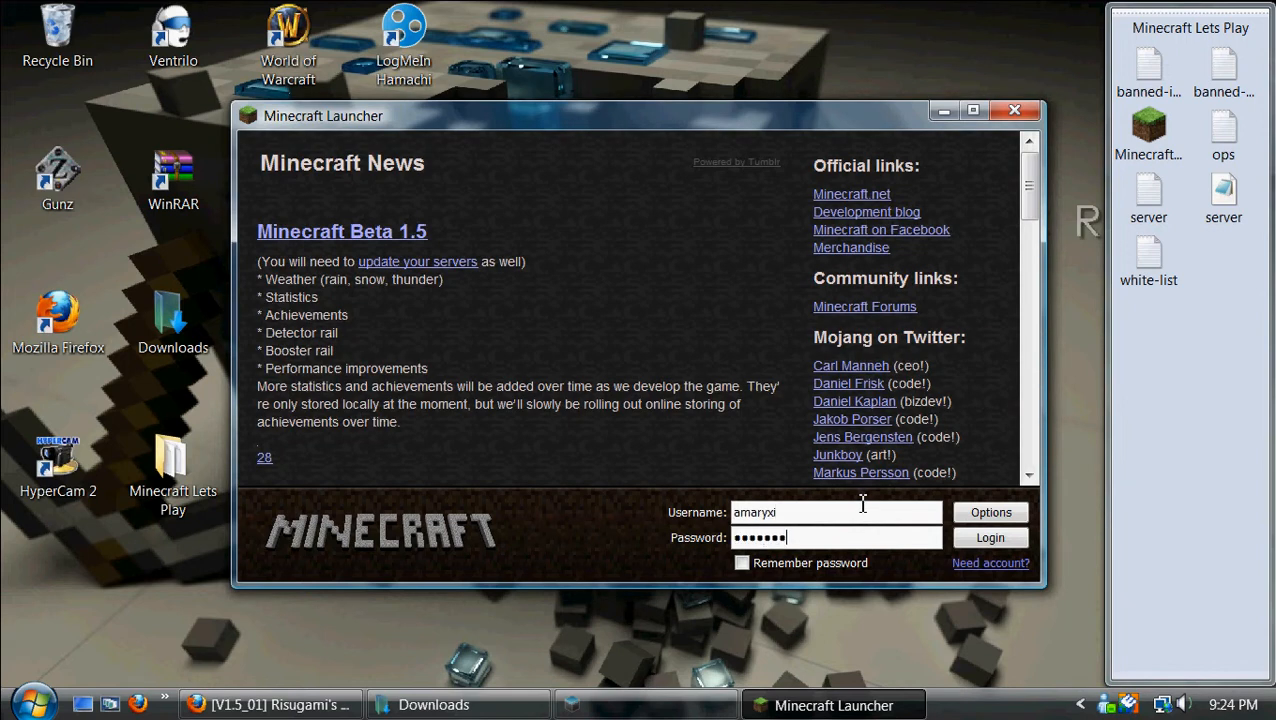
left_click(988, 536)
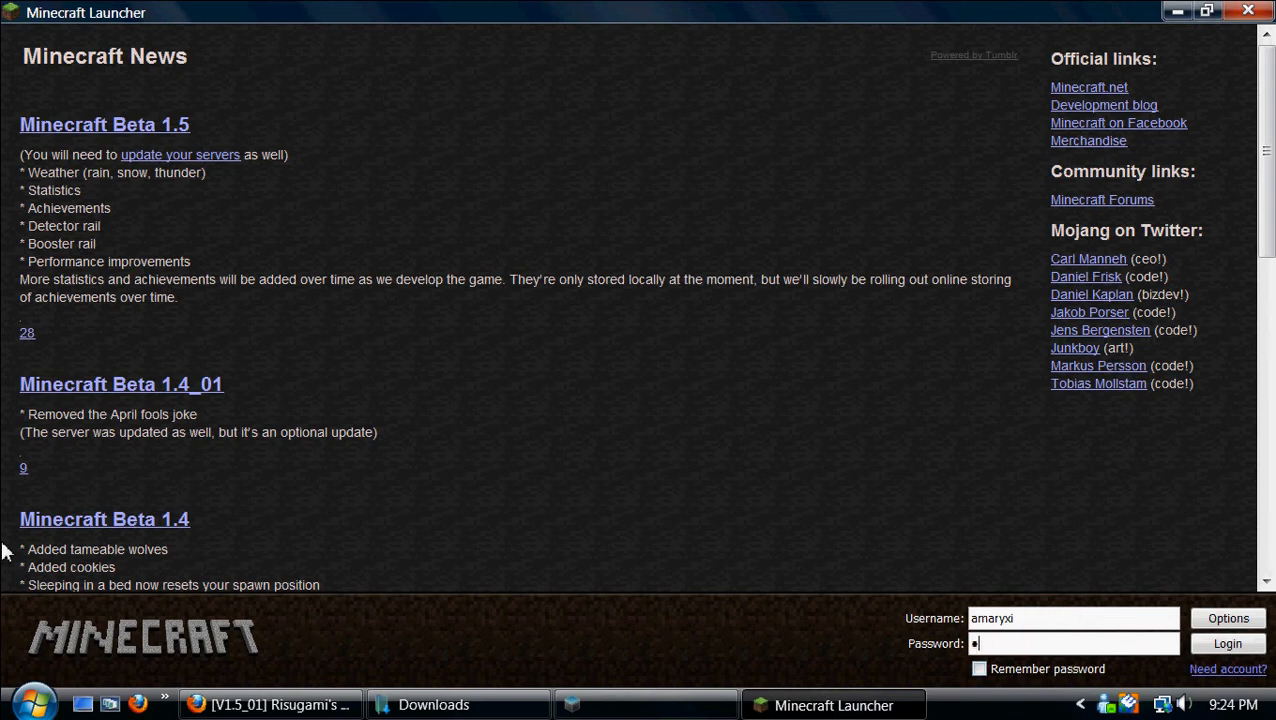
left_click(1228, 644)
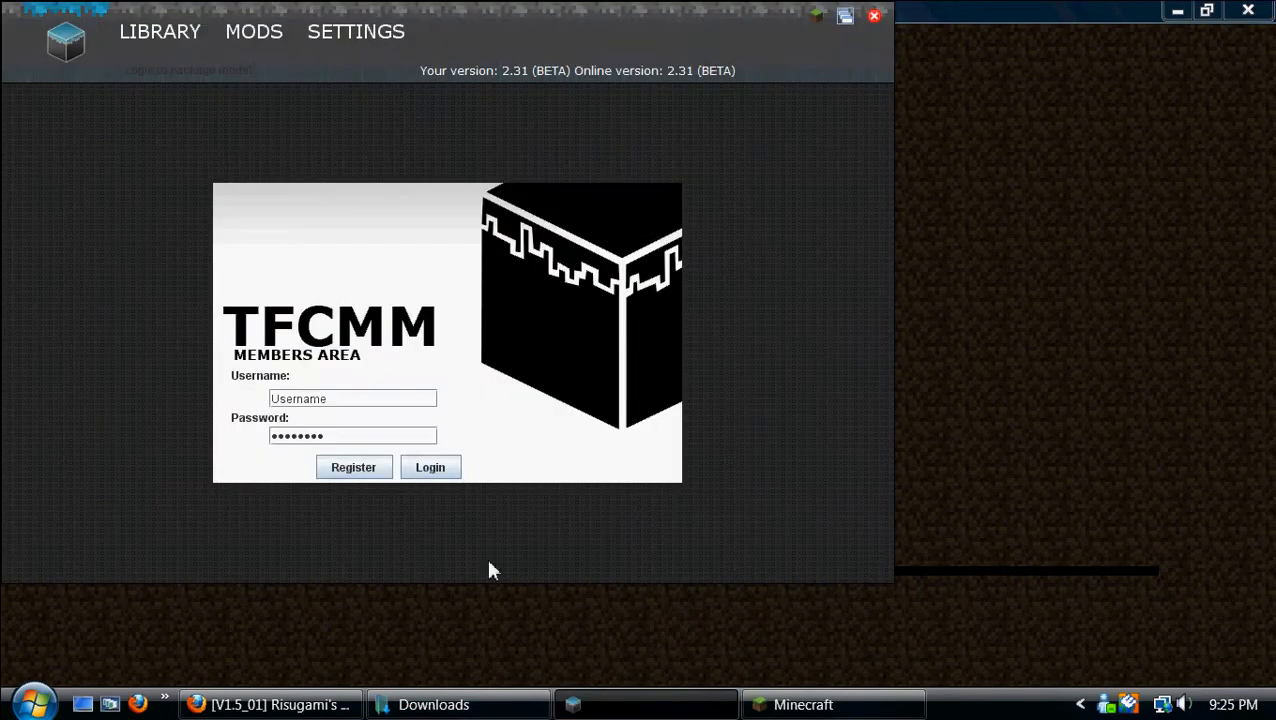
Log in to TFCMM and add ModLoader.zip and the Single Player Commands archive to the library.
left_click(430, 468)
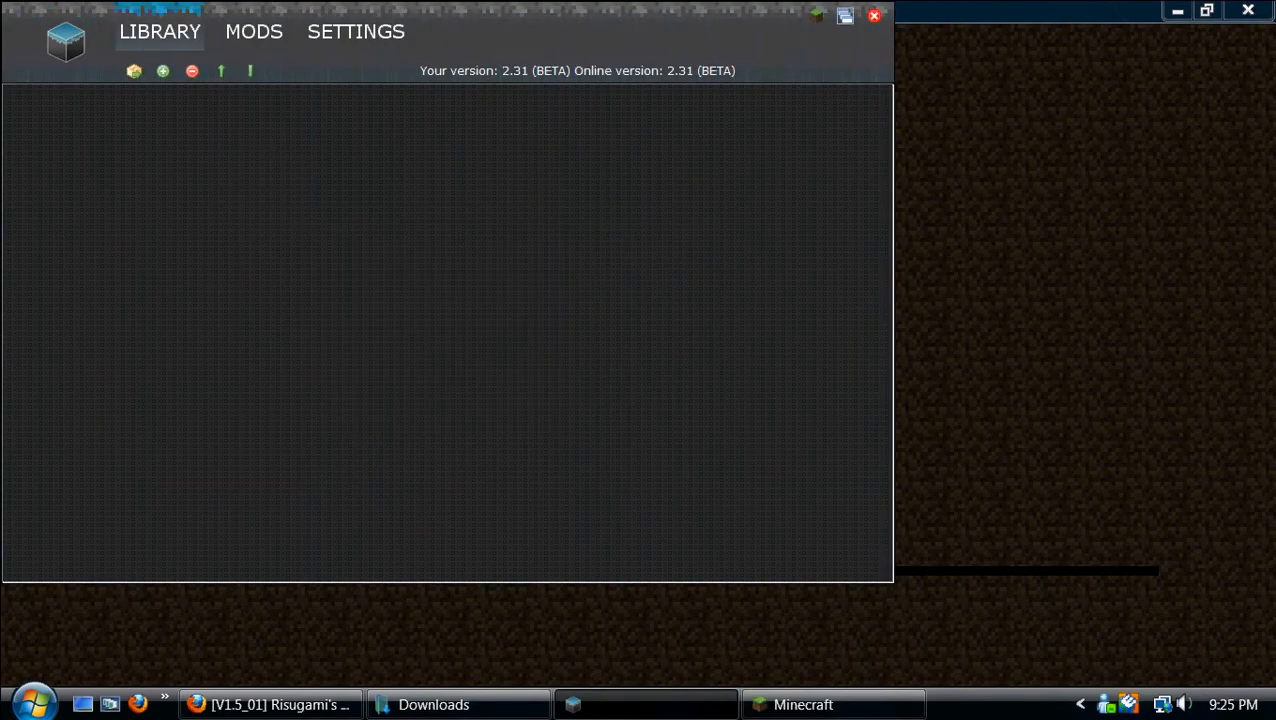
left_click(432, 704)
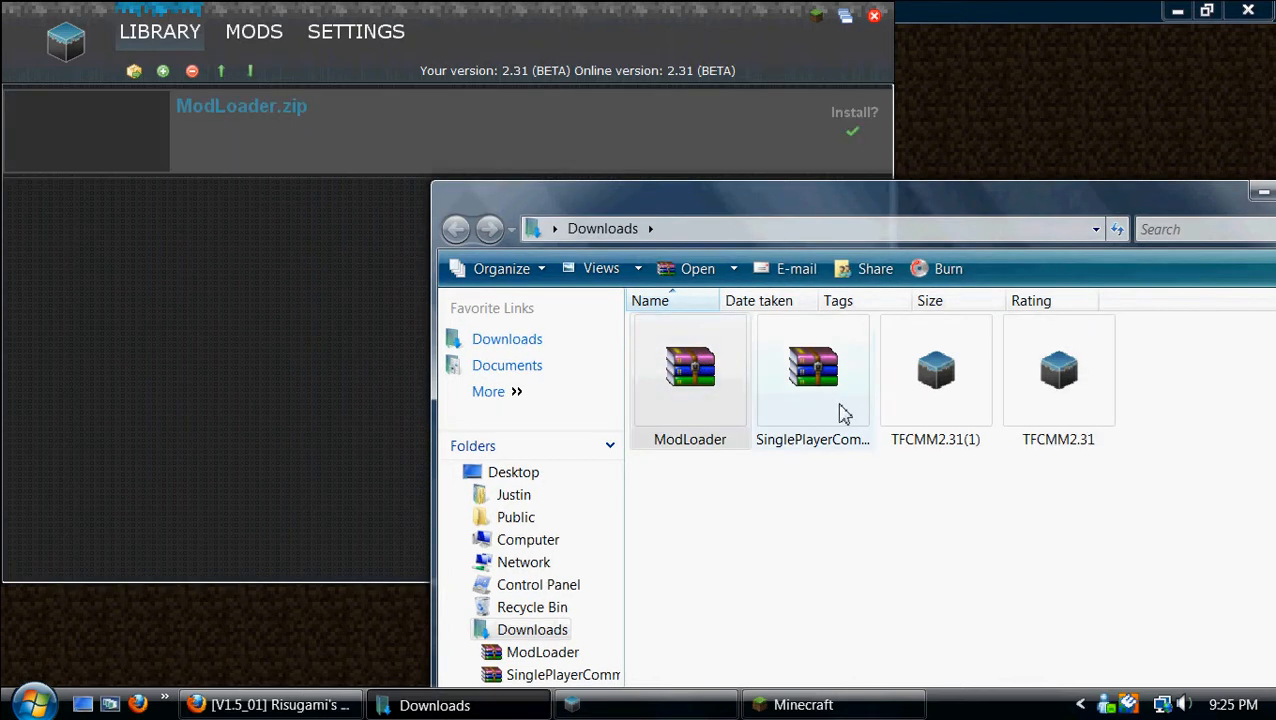
left_click(936, 376)
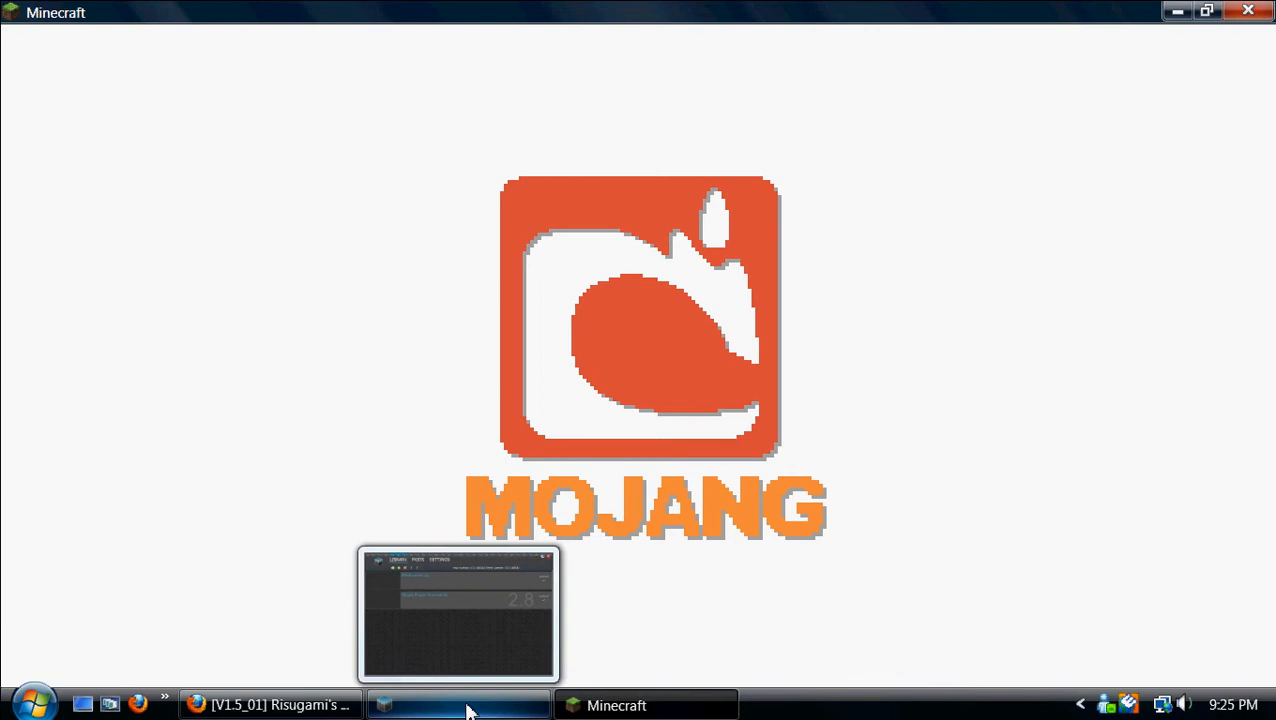
left_click(458, 704)
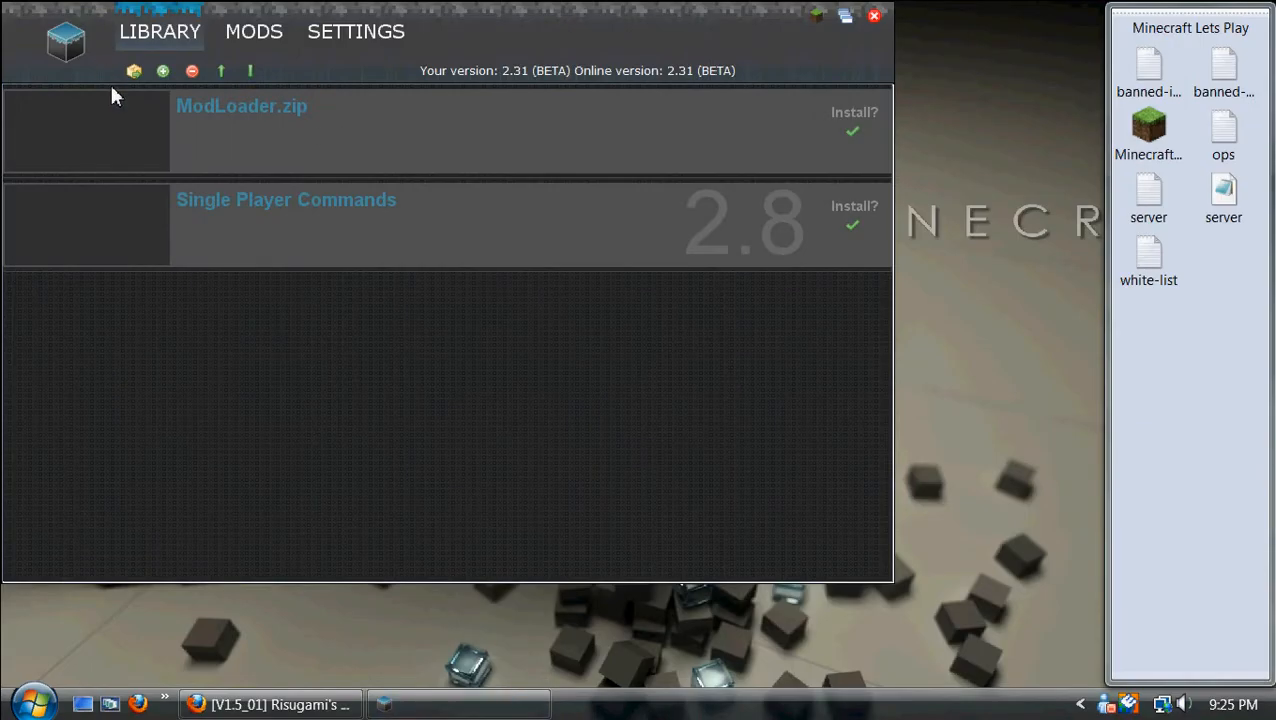
Install the checked ModLoader and Single Player Commands mods into Minecraft.
left_click(132, 72)
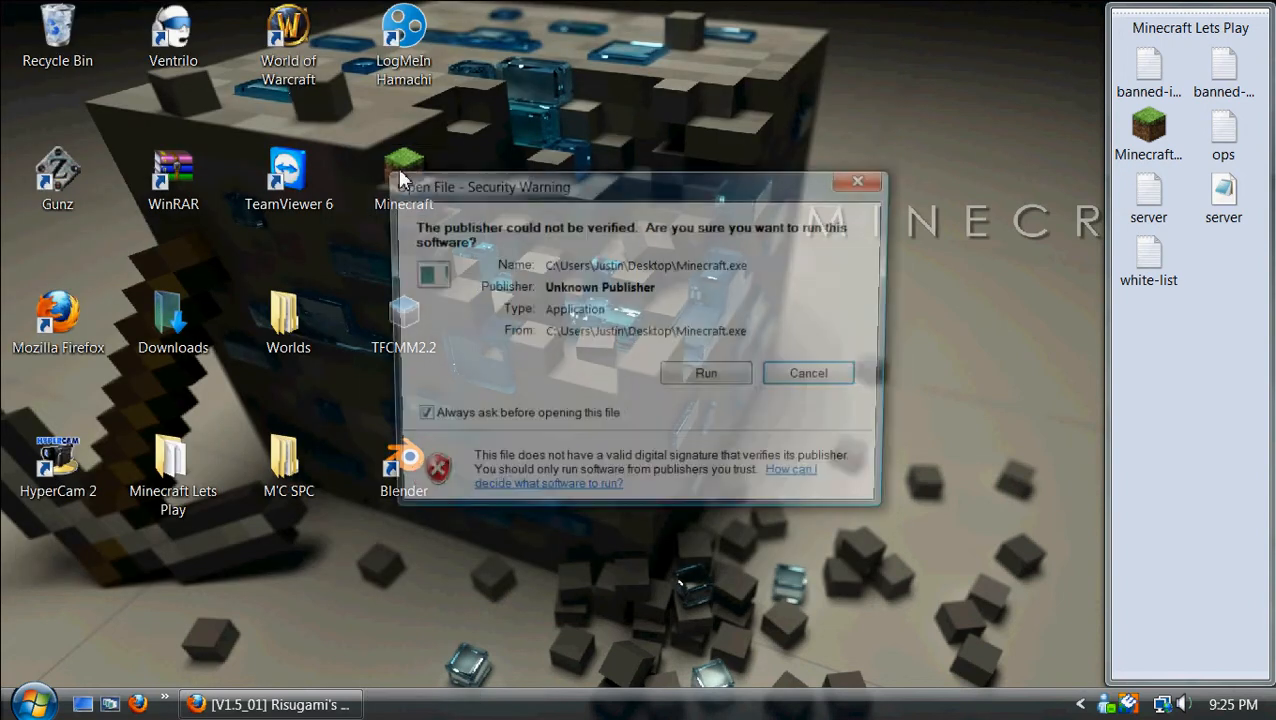
Run Minecraft again and log in to reach the Beta 1.5_01 title menu.
left_click(704, 372)
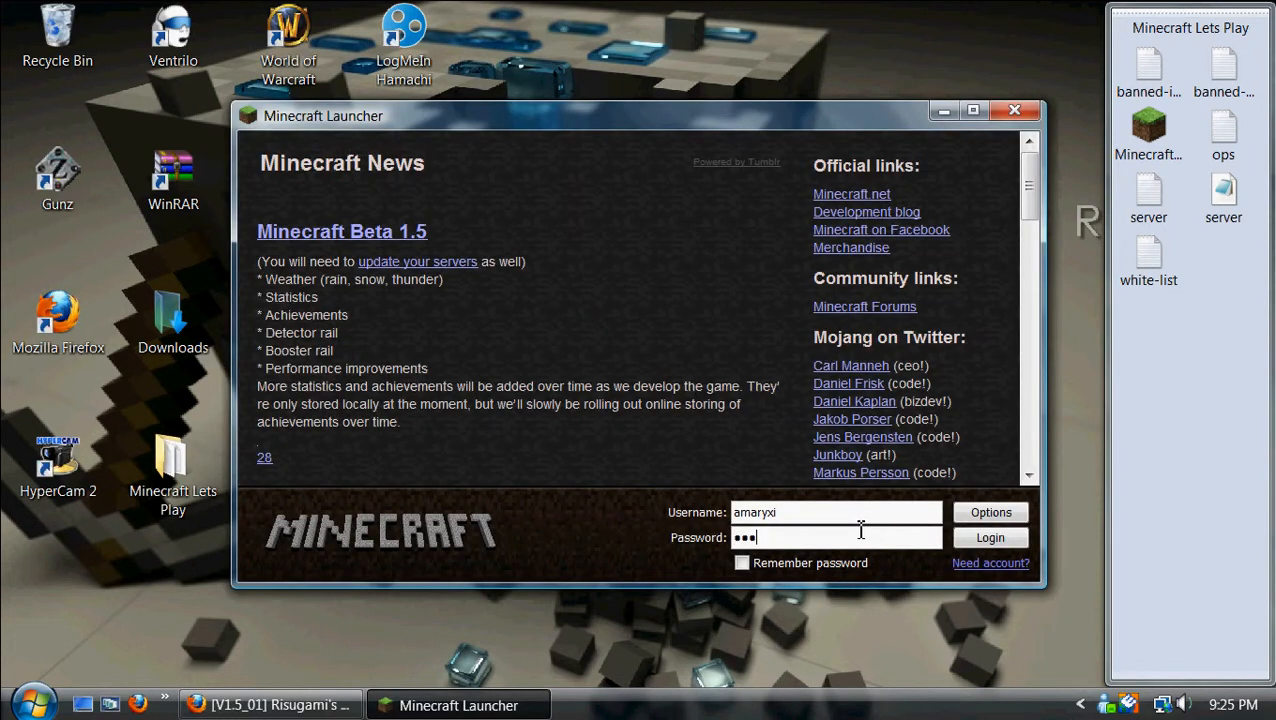
left_click(988, 536)
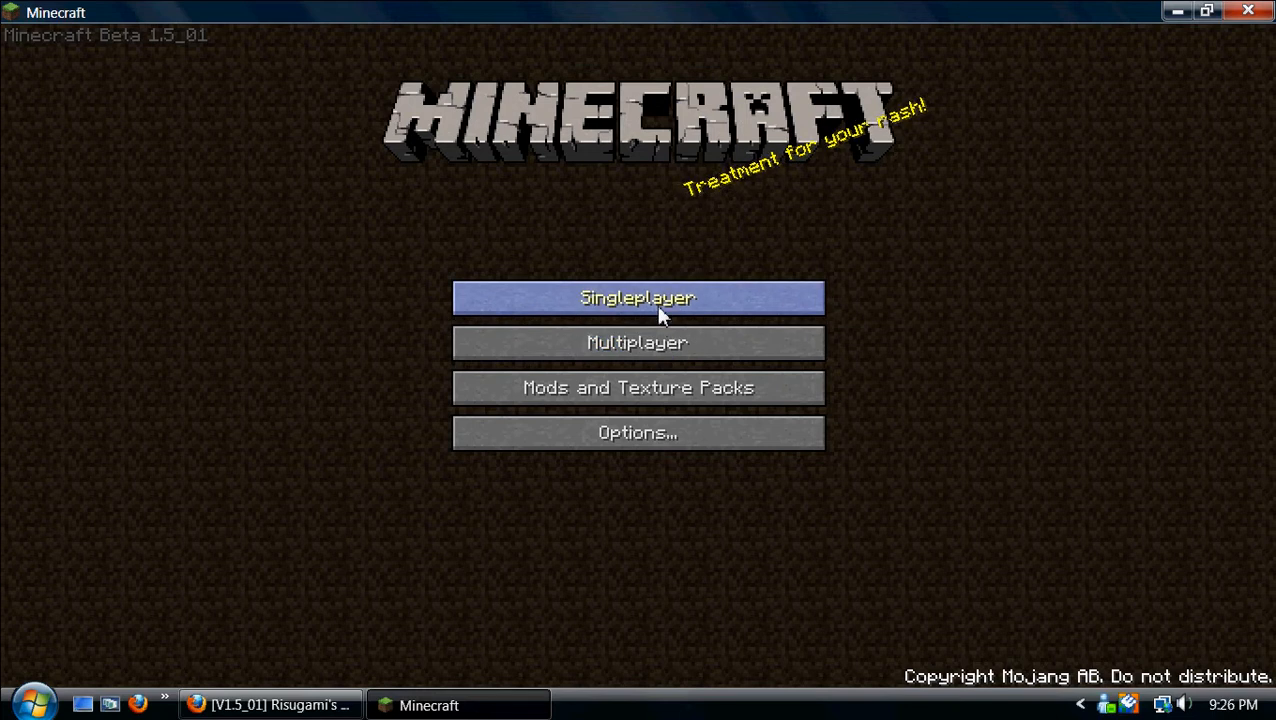
Start Singleplayer and create a new world with Single Player Commands loaded.
left_click(636, 296)
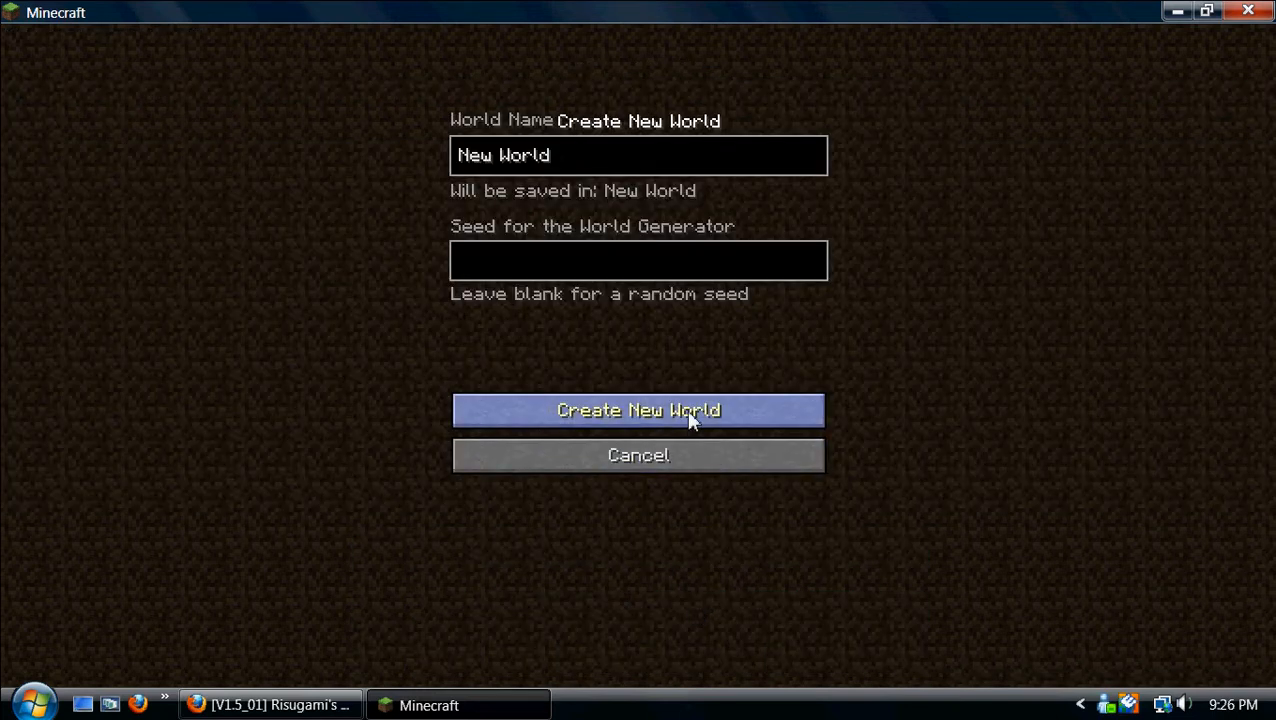
left_click(638, 410)
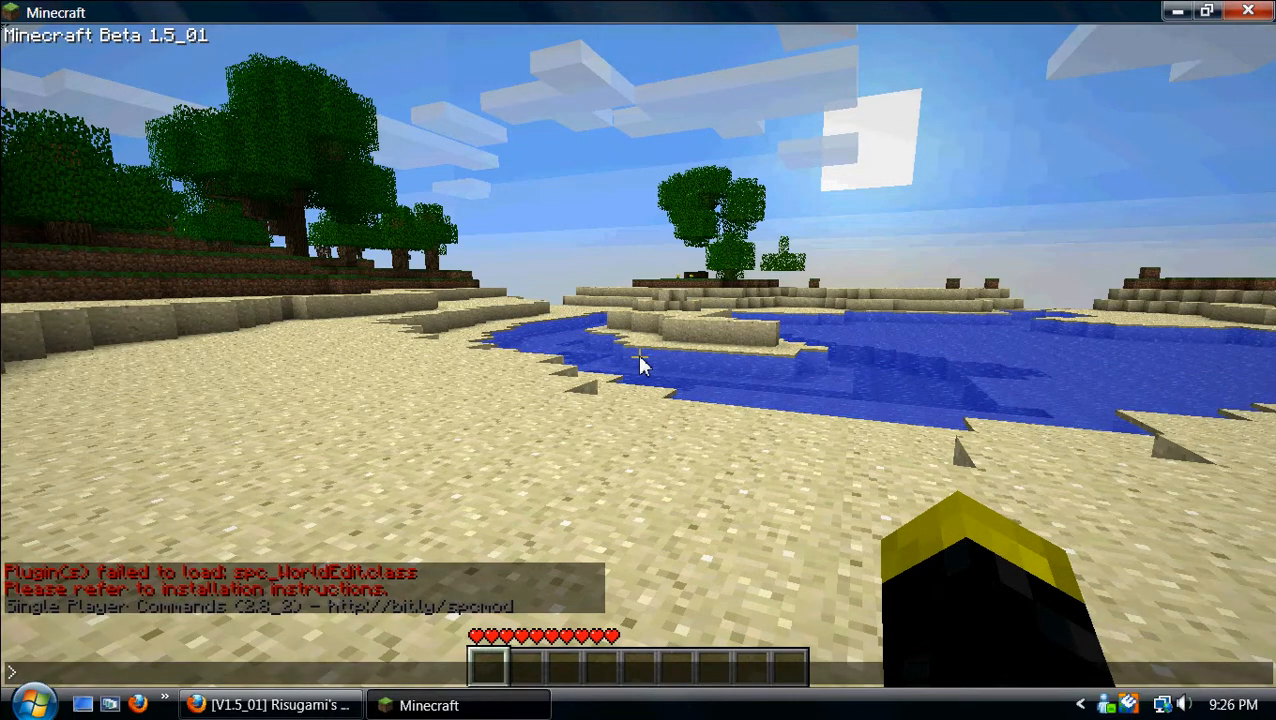
Run the SPC chat commands time, weather rain and spawn cow in the new world.
type("ti")
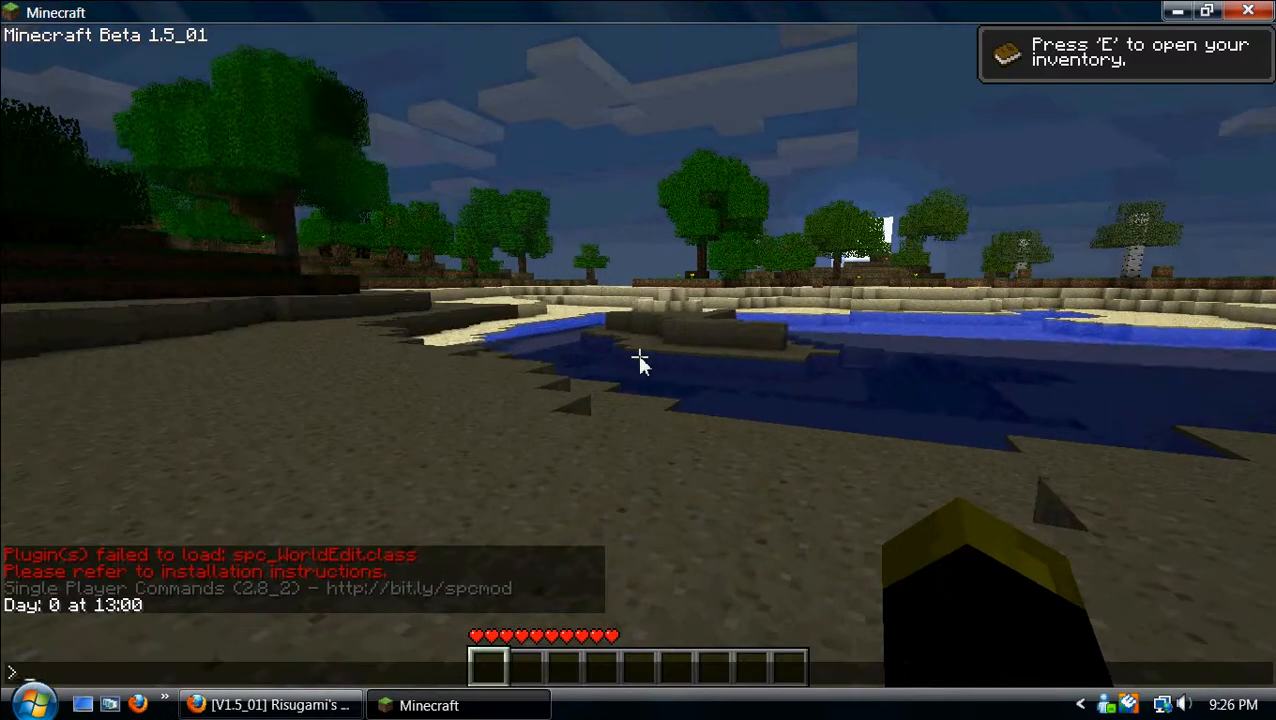
type("weathe")
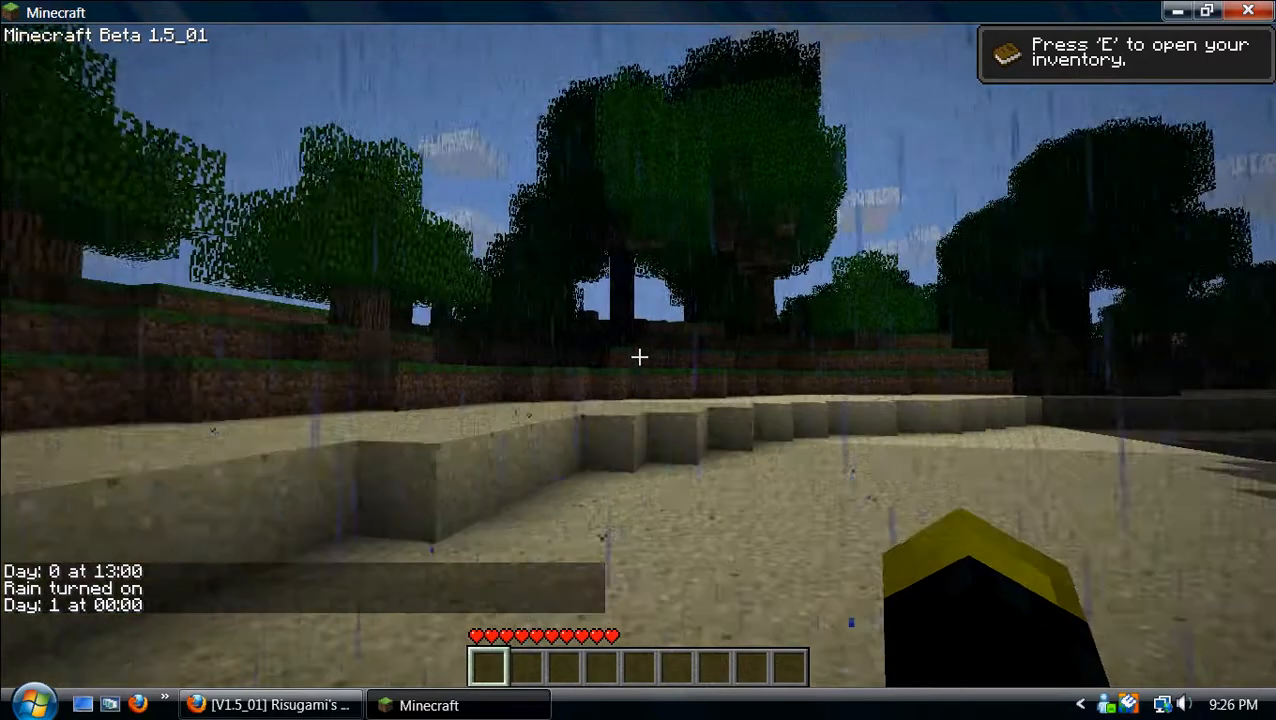
type("spawn")
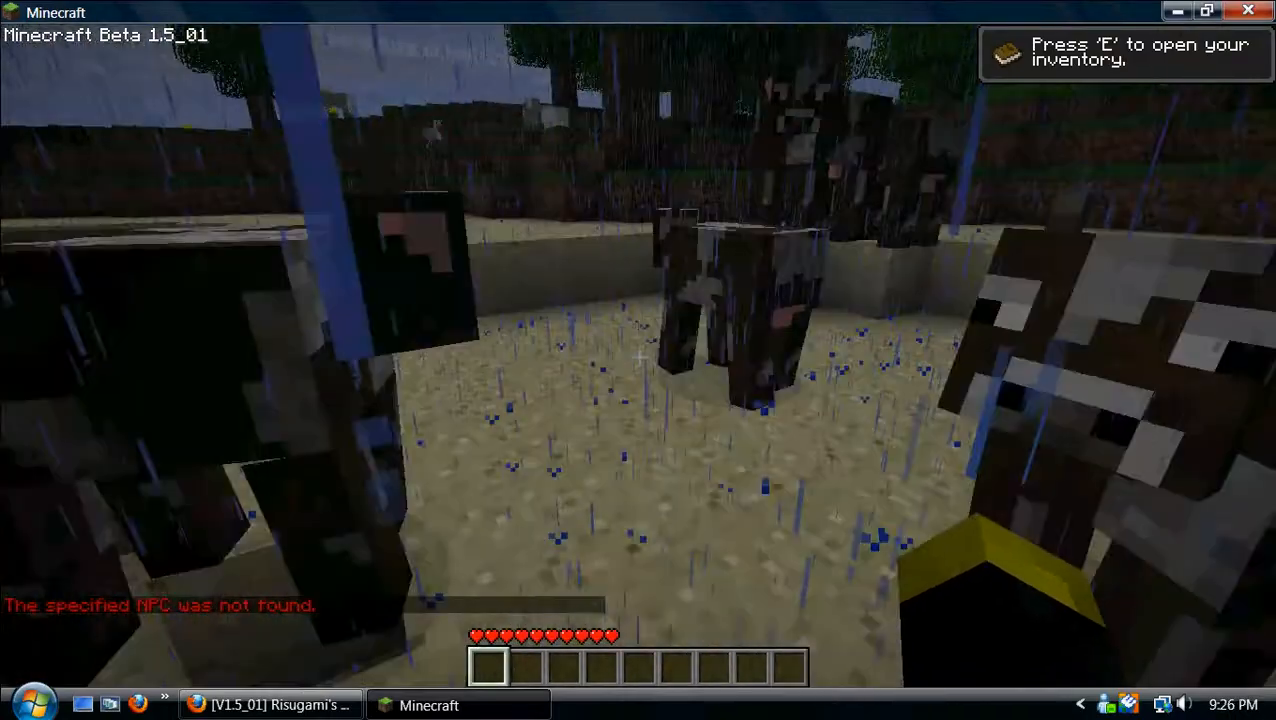
mouse_move(640, 360)
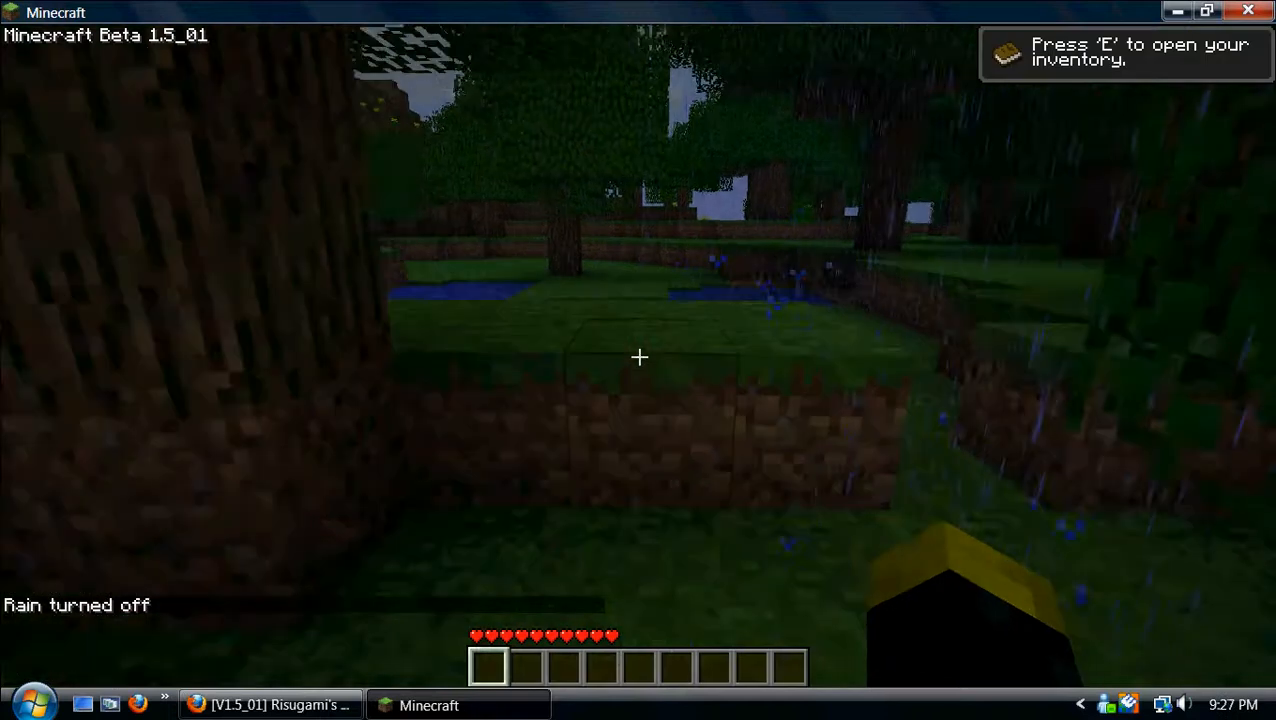
mouse_move(640, 356)
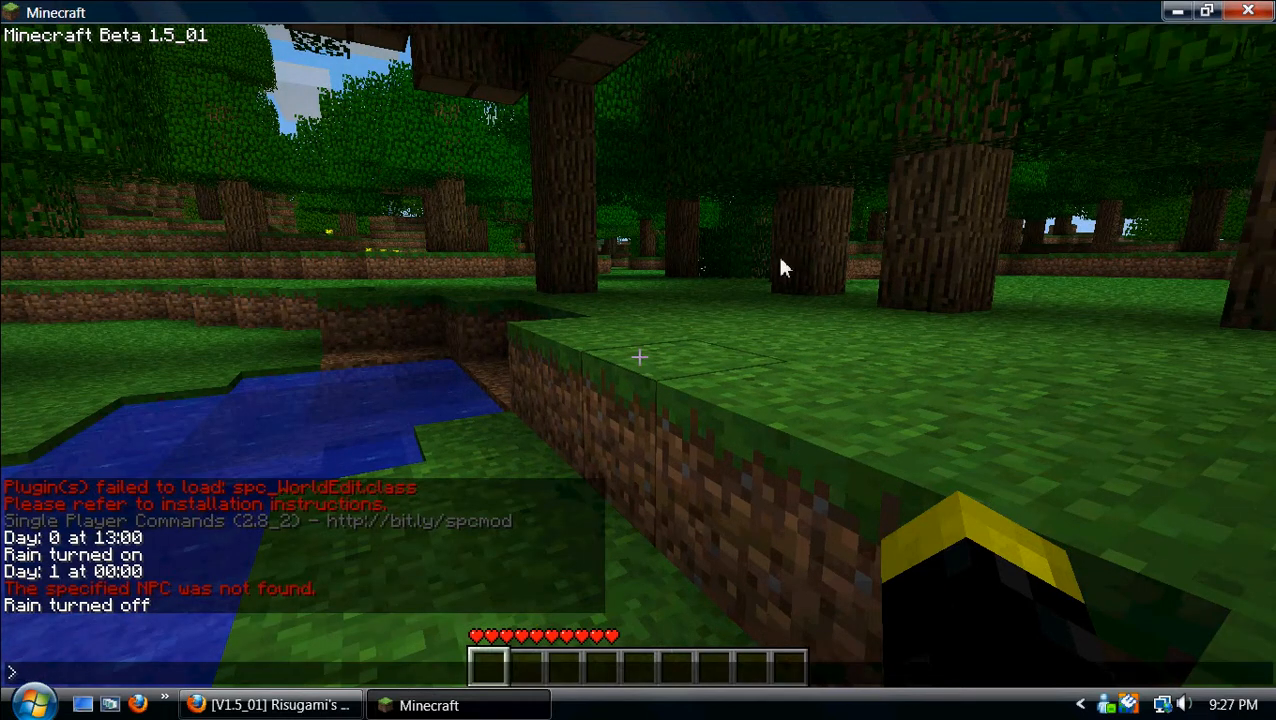
mouse_move(630, 138)
type("i")
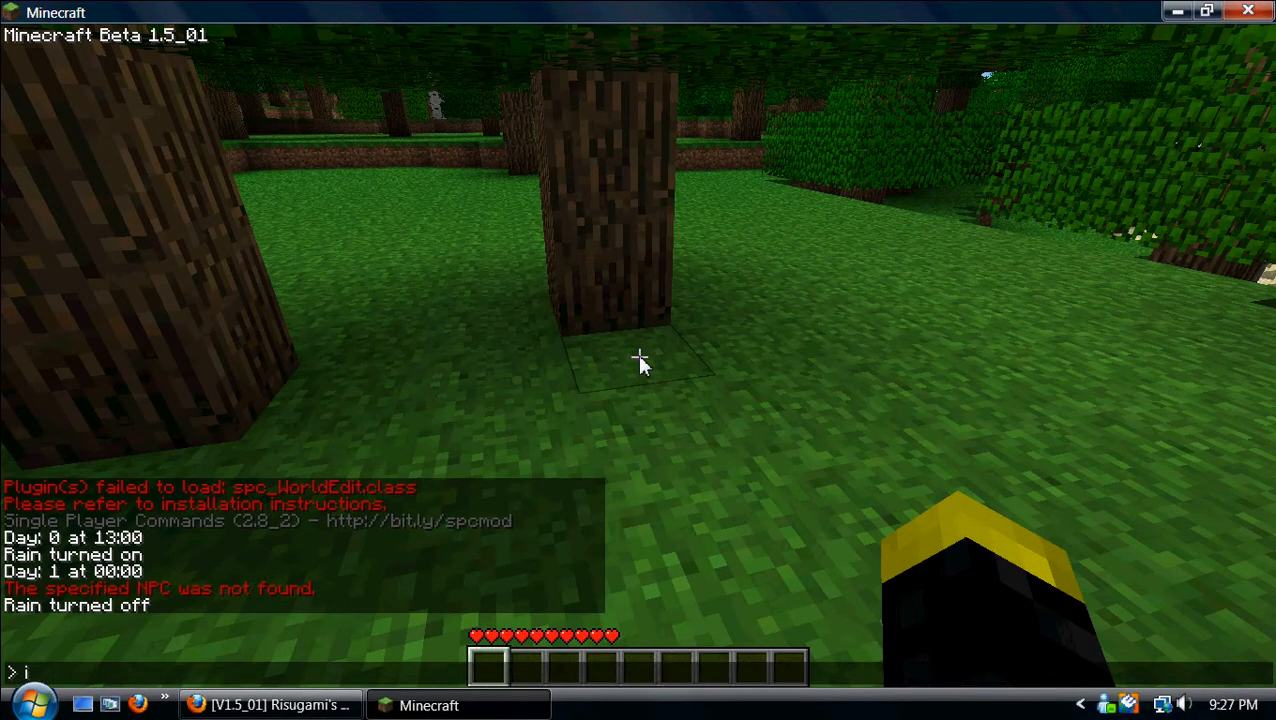
Get a stack of stone via the give command, build a small stone enclosure, then save and quit to title.
type("1")
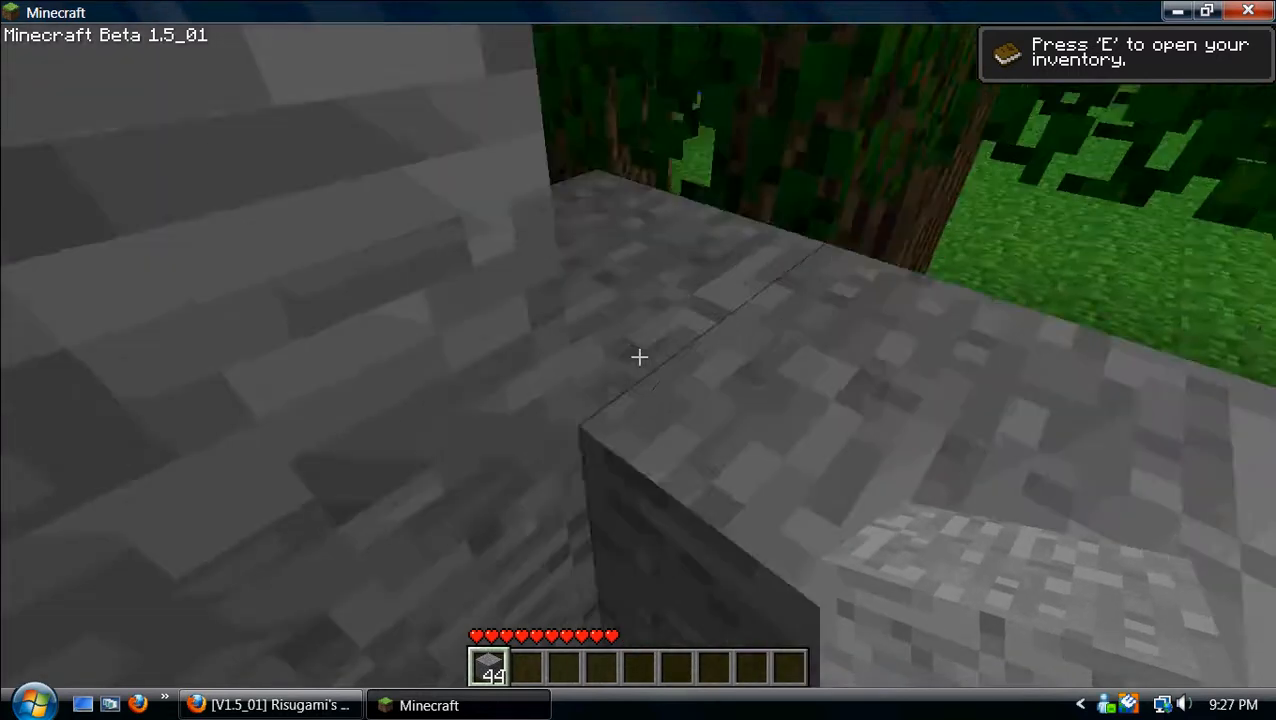
mouse_move(640, 356)
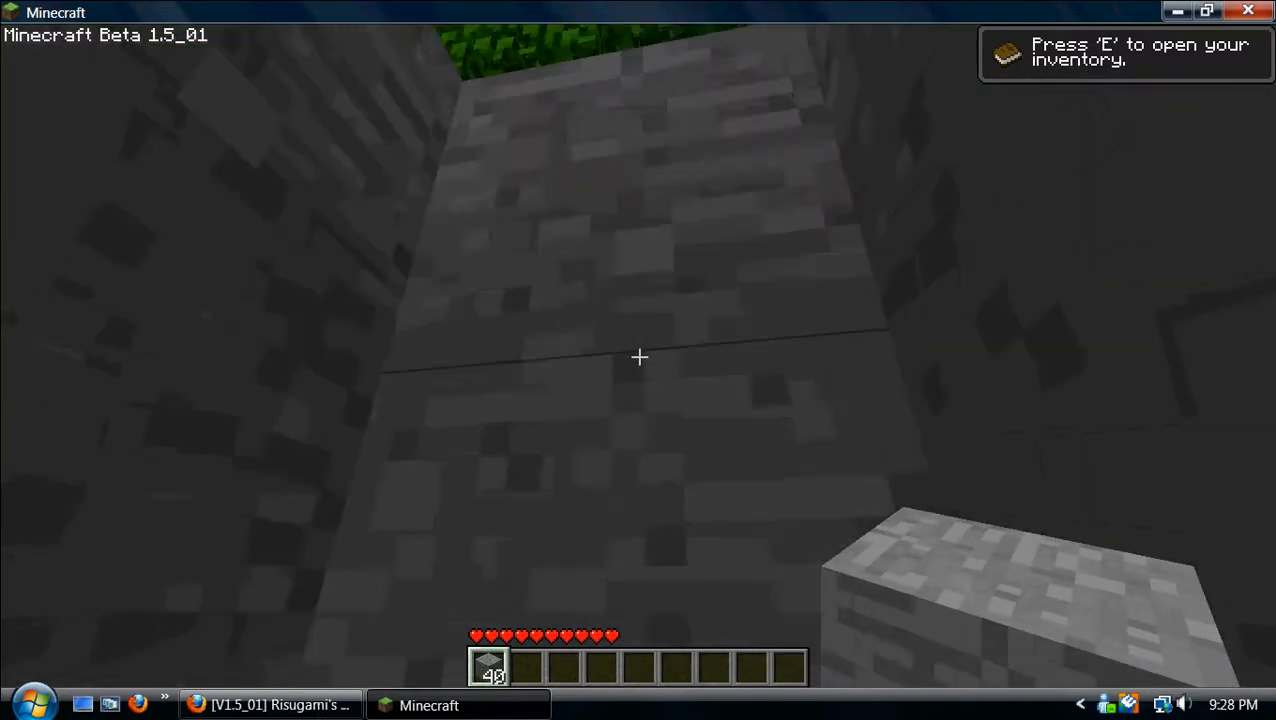
mouse_move(640, 356)
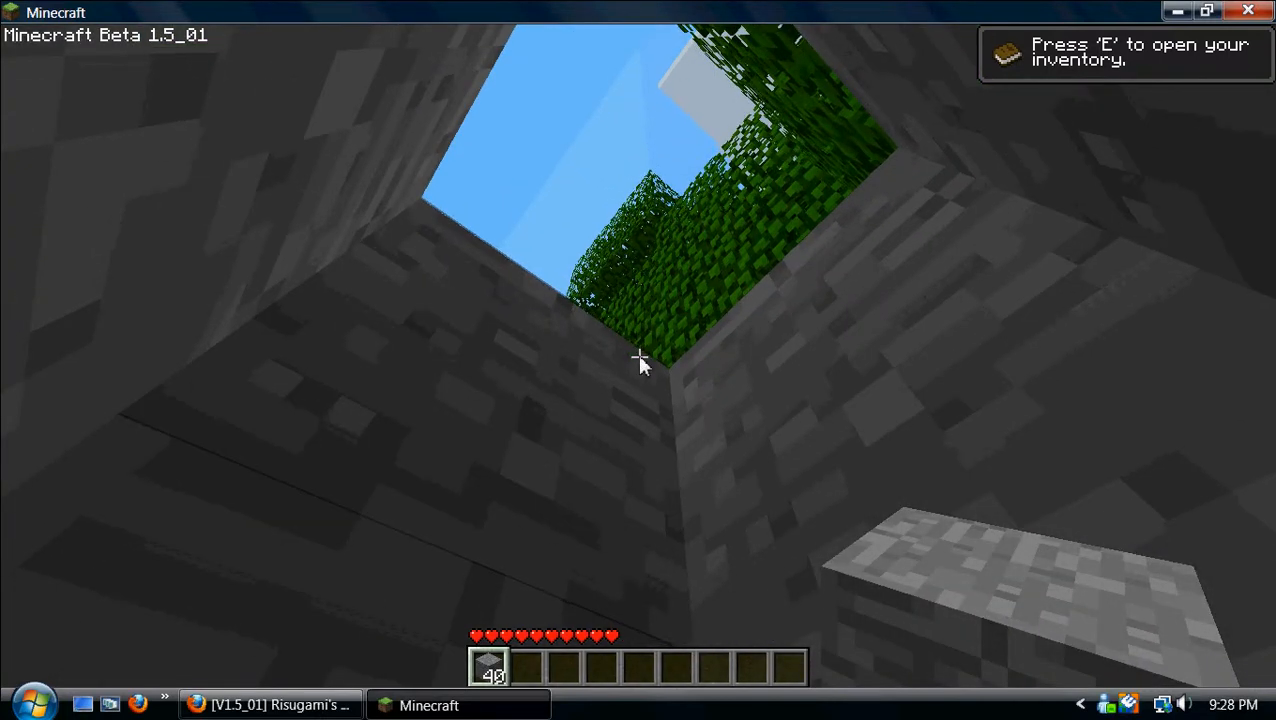
key("Escape")
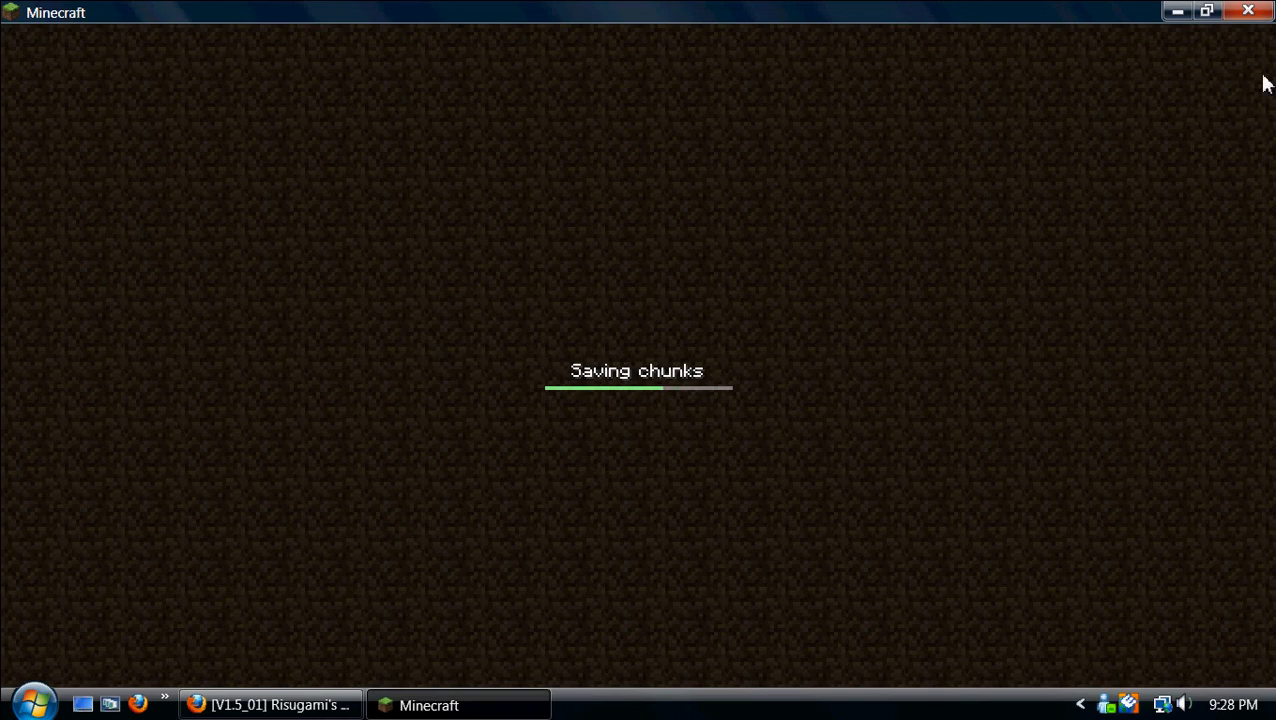